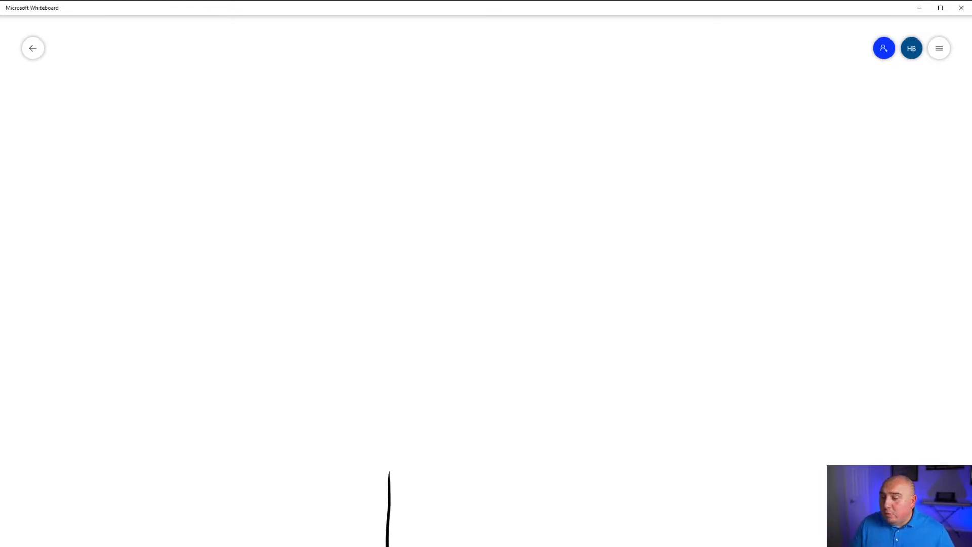
Draw the outline of a rectangular 'website' box at the bottom centre of the board.
left_click_drag(385, 459, 502, 540)
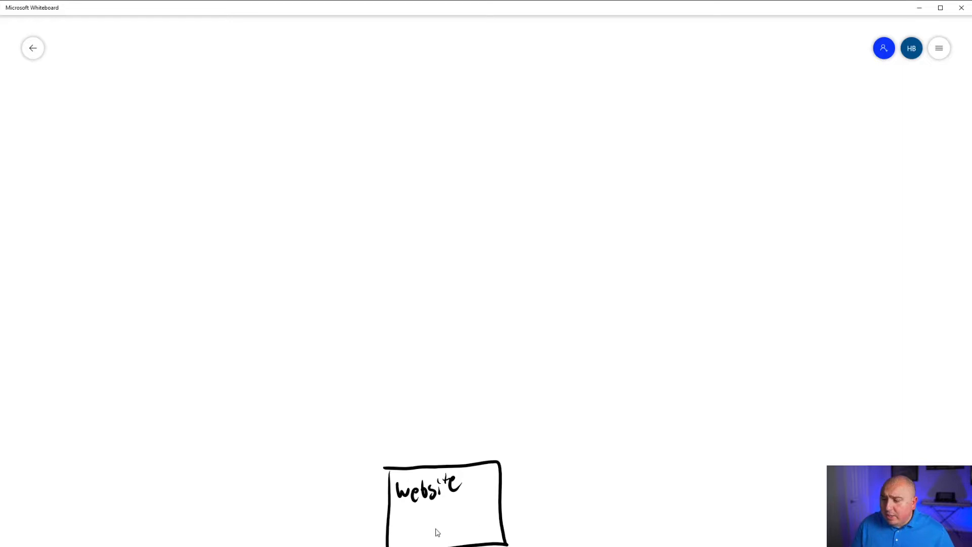
mouse_move(444, 527)
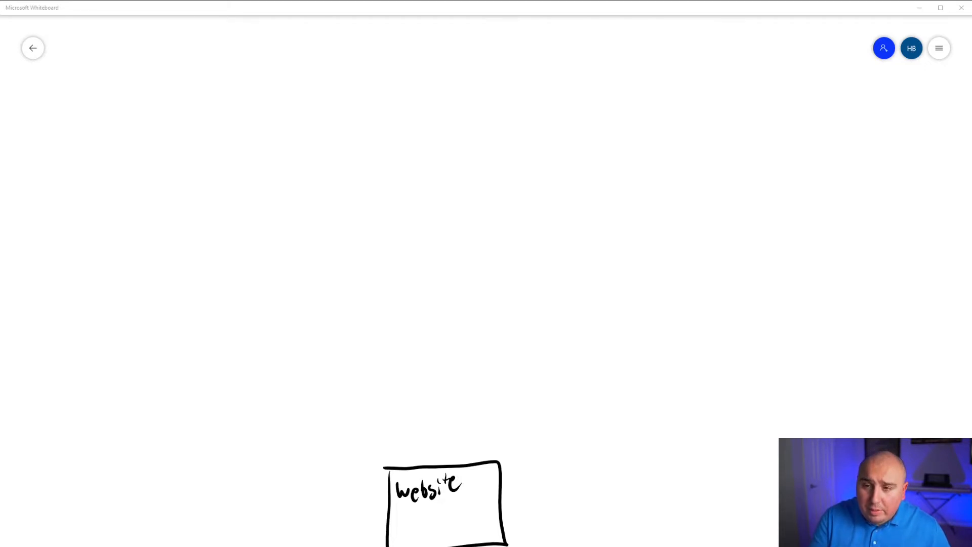
Sketch an upper-left funnel with a stick figure above, inflow arrows, and a dollar sign beneath.
left_click_drag(74, 134, 139, 193)
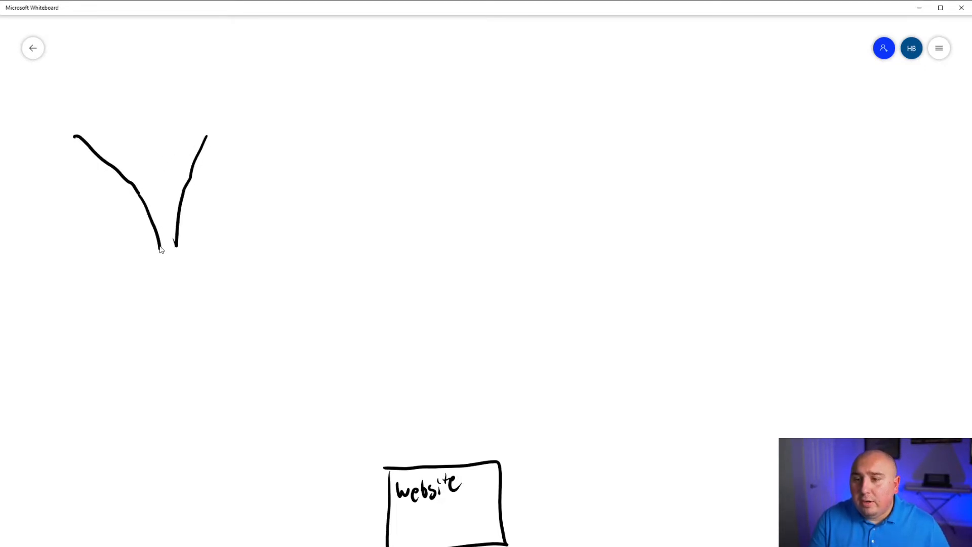
left_click_drag(160, 282, 160, 335)
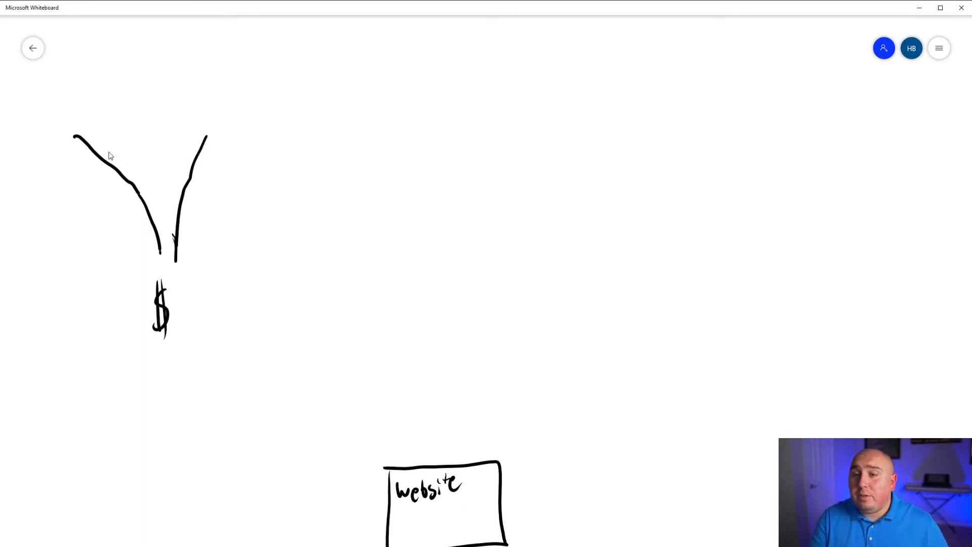
left_click_drag(59, 40, 65, 71)
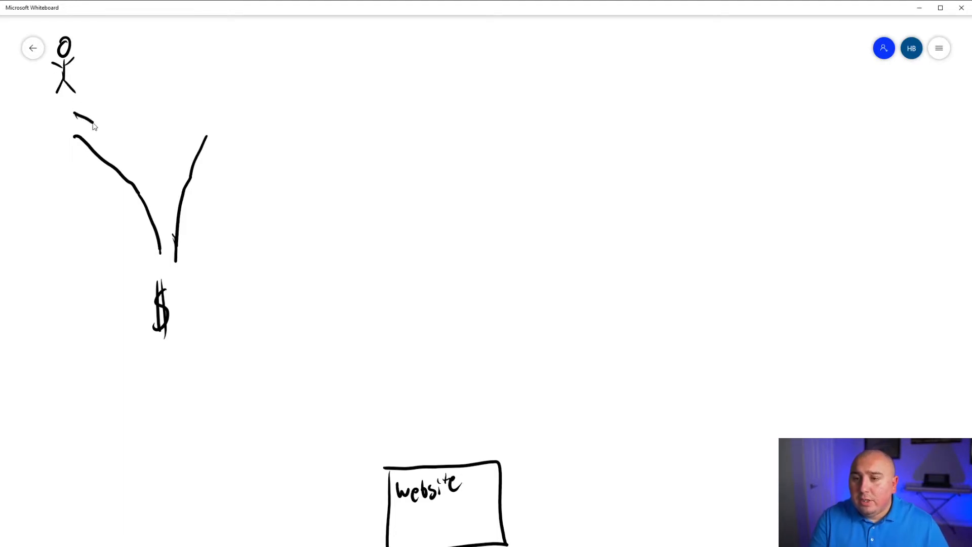
left_click_drag(81, 118, 109, 131)
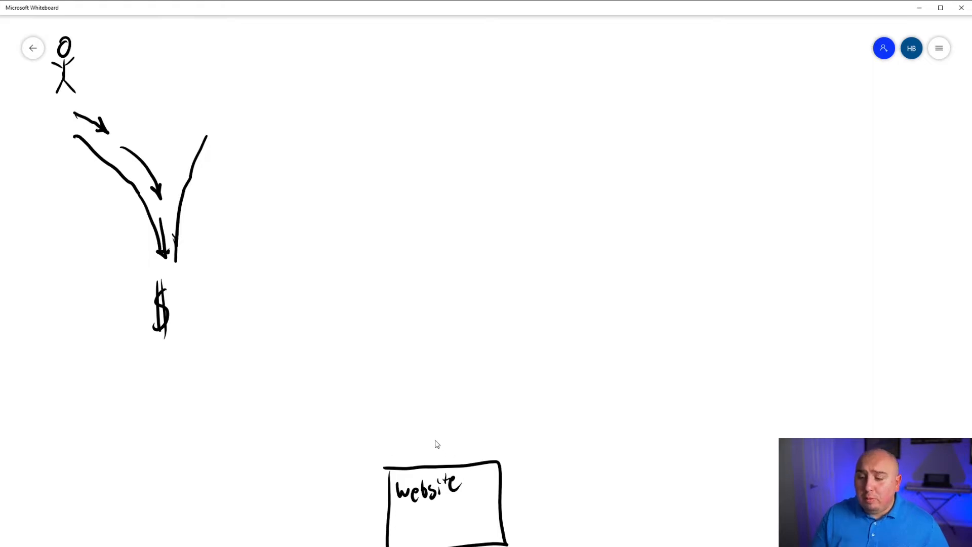
mouse_move(456, 443)
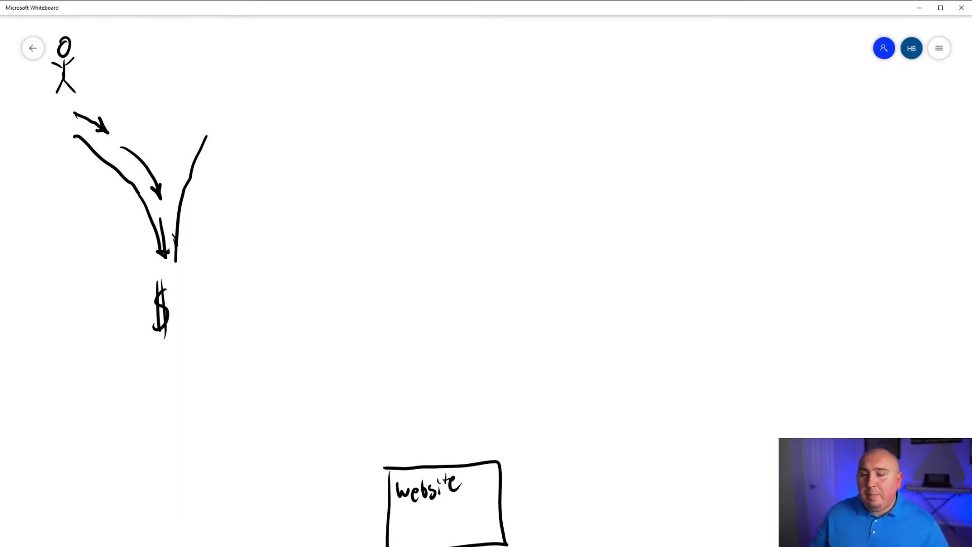
mouse_move(469, 508)
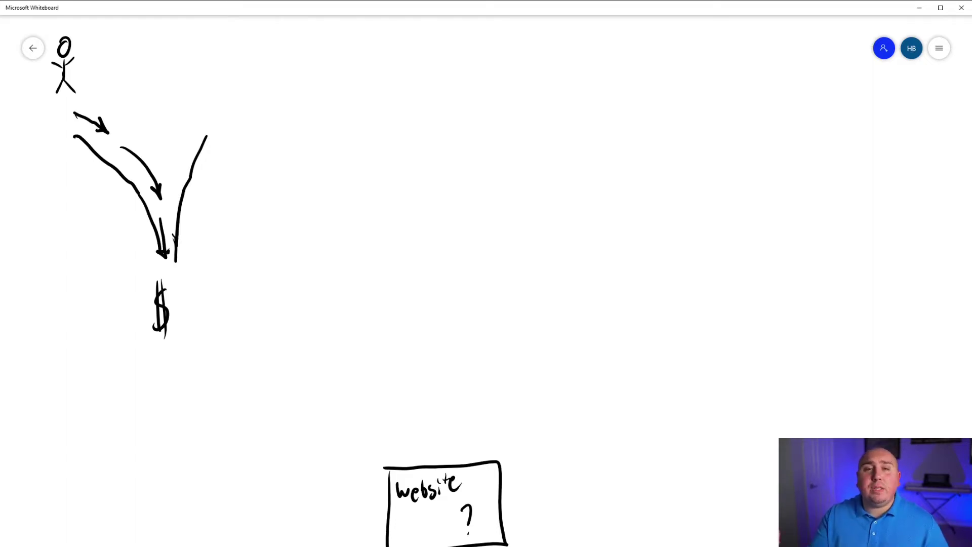
mouse_move(362, 198)
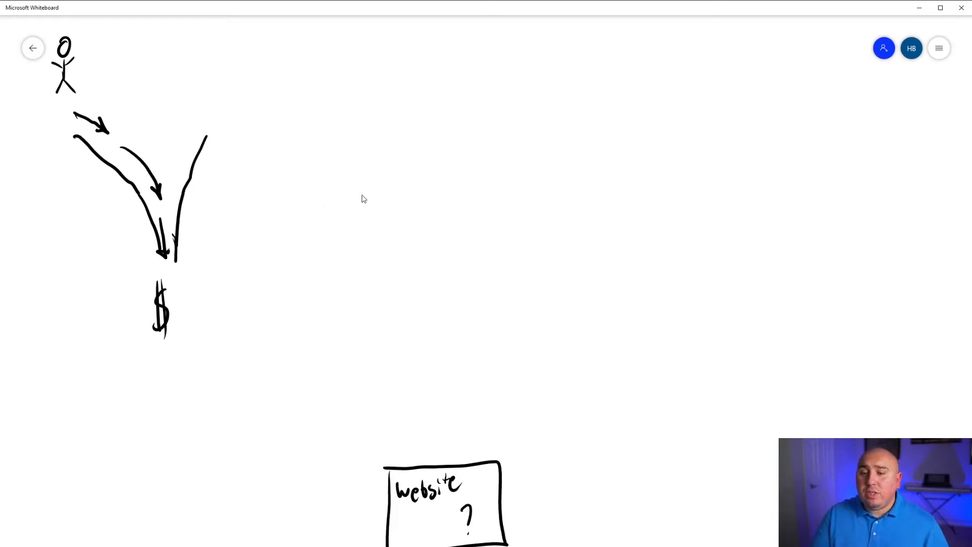
mouse_move(102, 84)
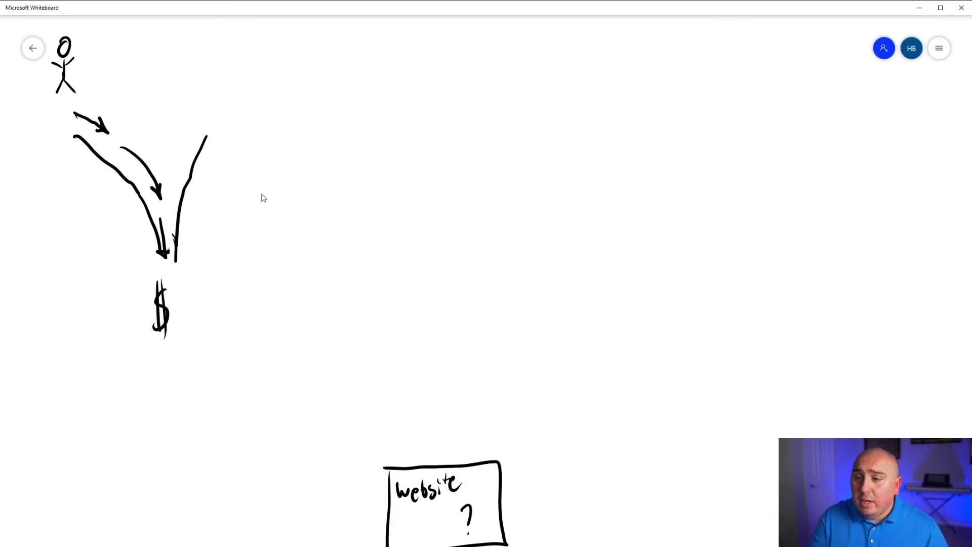
Sketch a second funnel mid-board with a closed box under its spout and a source box on top.
left_click_drag(260, 128, 372, 222)
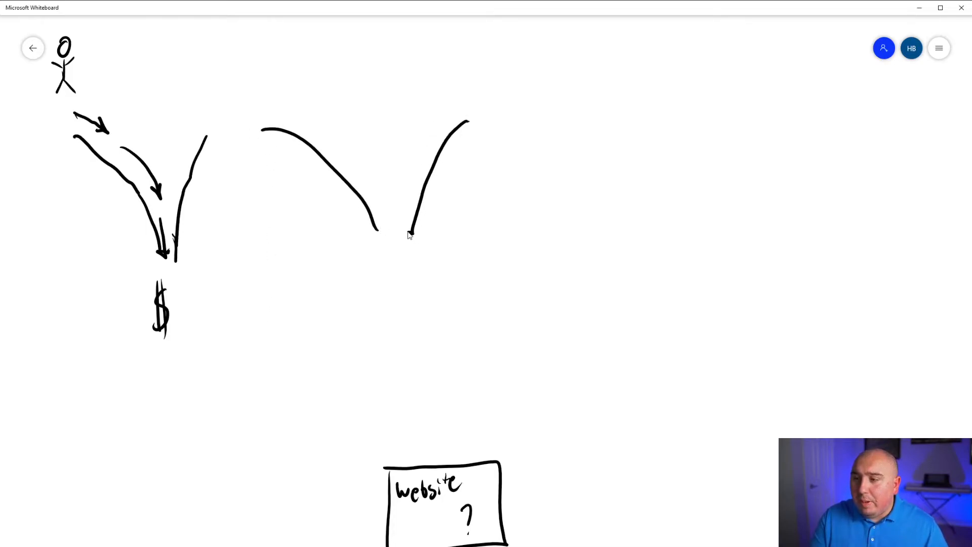
left_click_drag(362, 242, 447, 304)
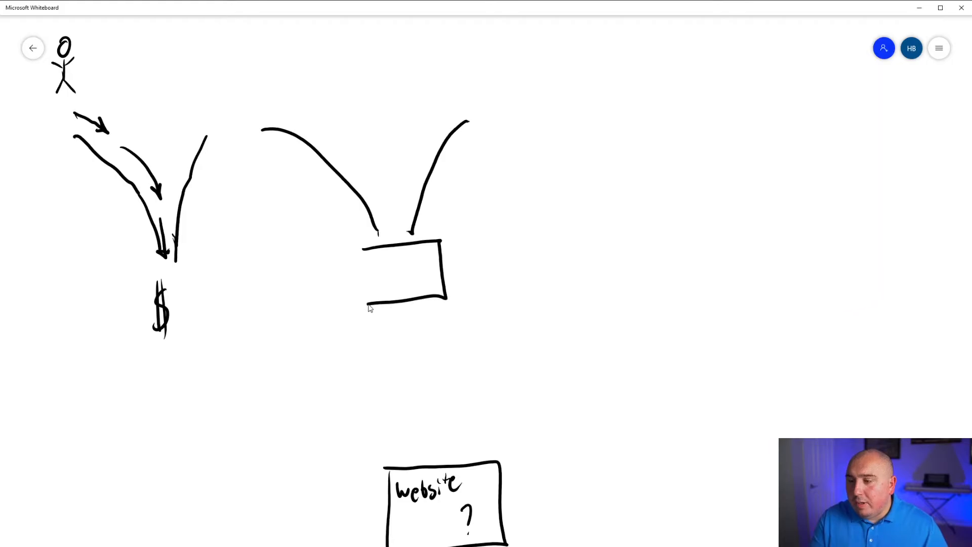
left_click_drag(361, 245, 361, 307)
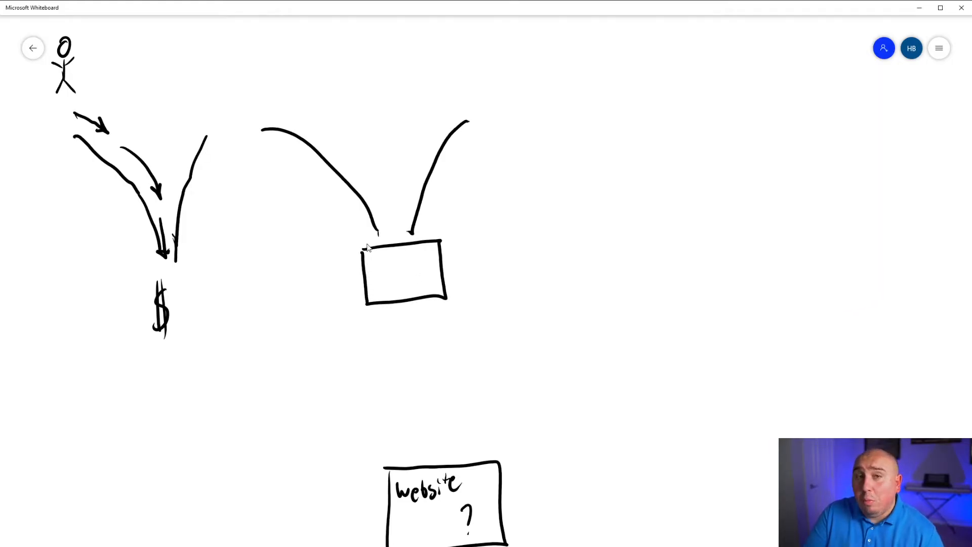
mouse_move(385, 266)
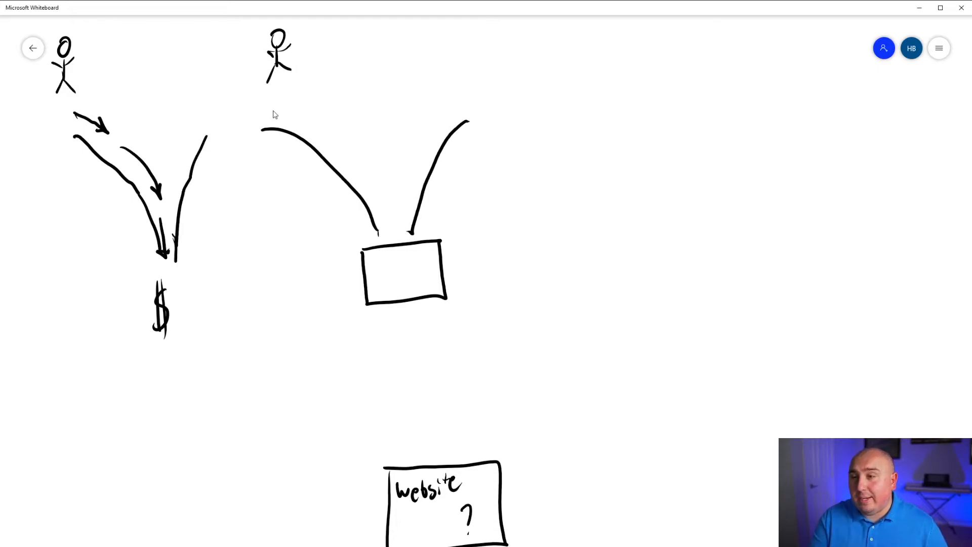
mouse_move(305, 67)
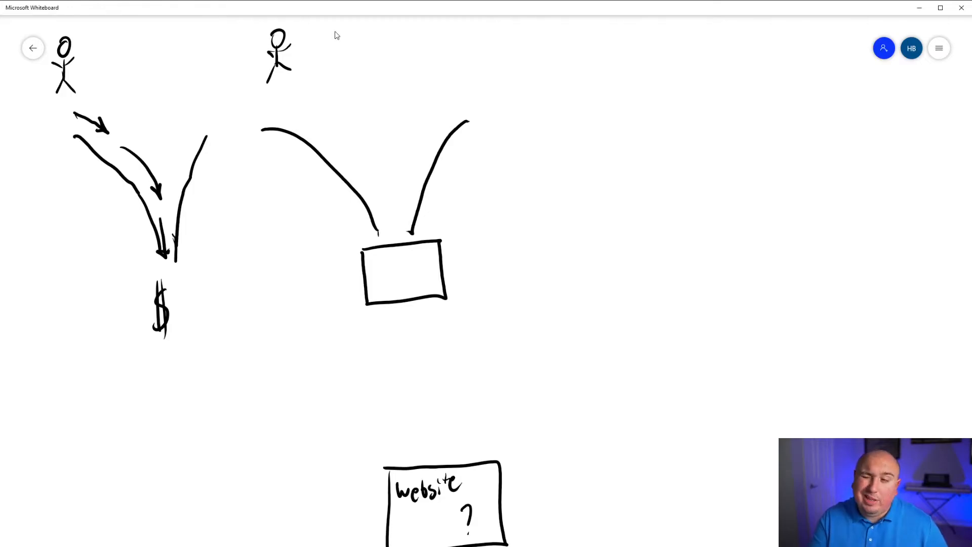
left_click_drag(328, 35, 366, 65)
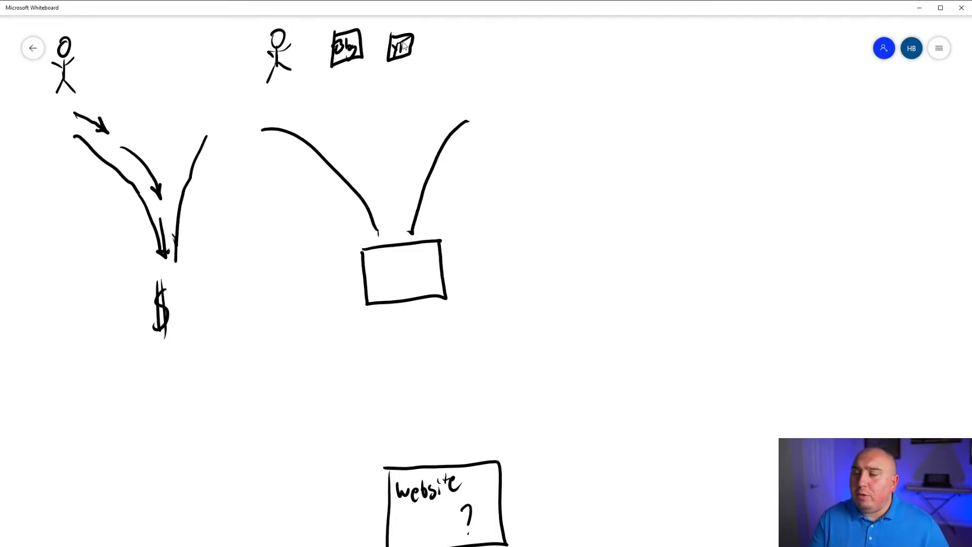
Add another top traffic-source box and draw arrows from the source boxes down into the second funnel.
left_click_drag(446, 37, 453, 62)
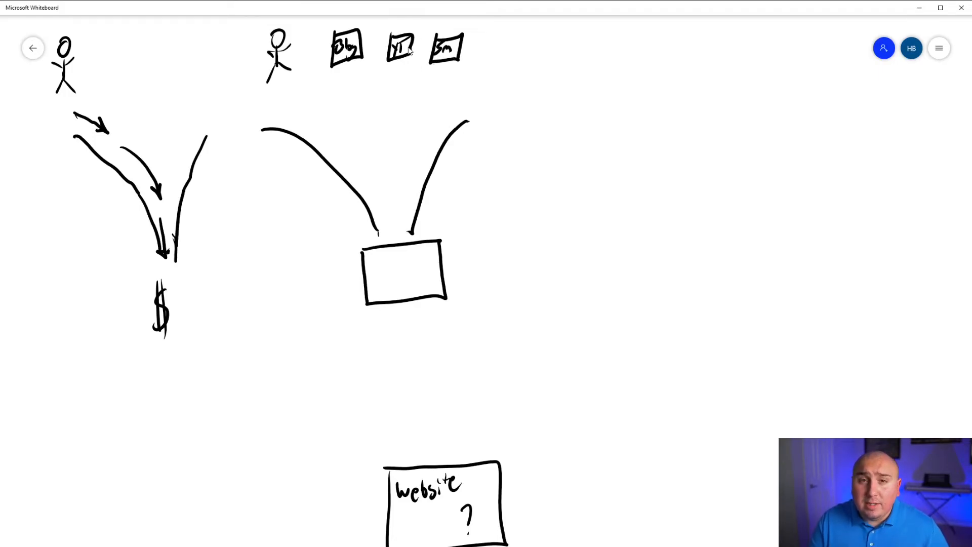
mouse_move(415, 127)
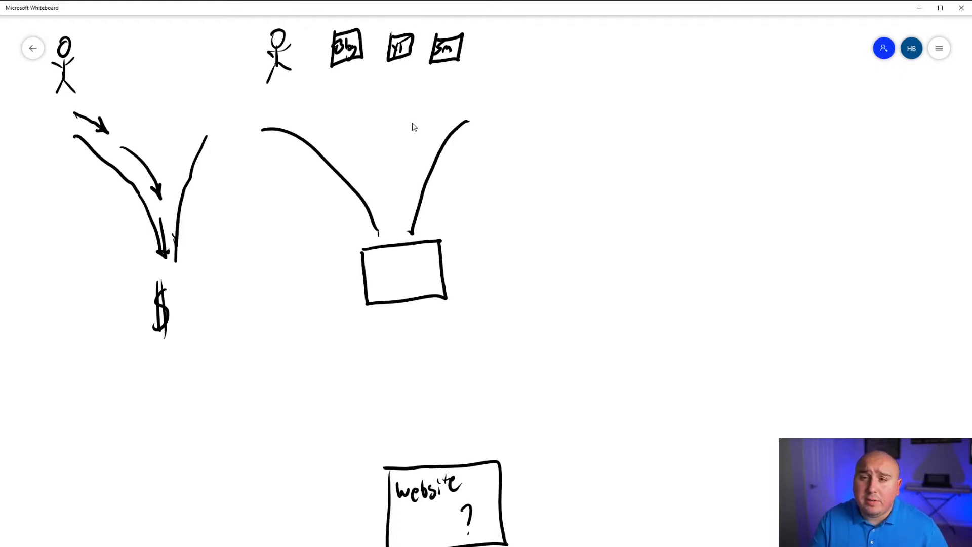
mouse_move(417, 131)
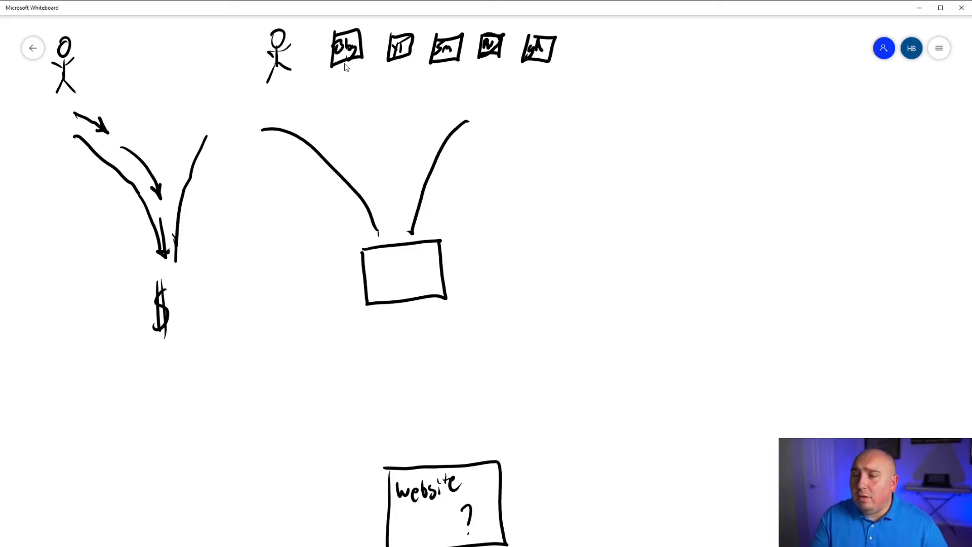
left_click_drag(350, 62, 370, 152)
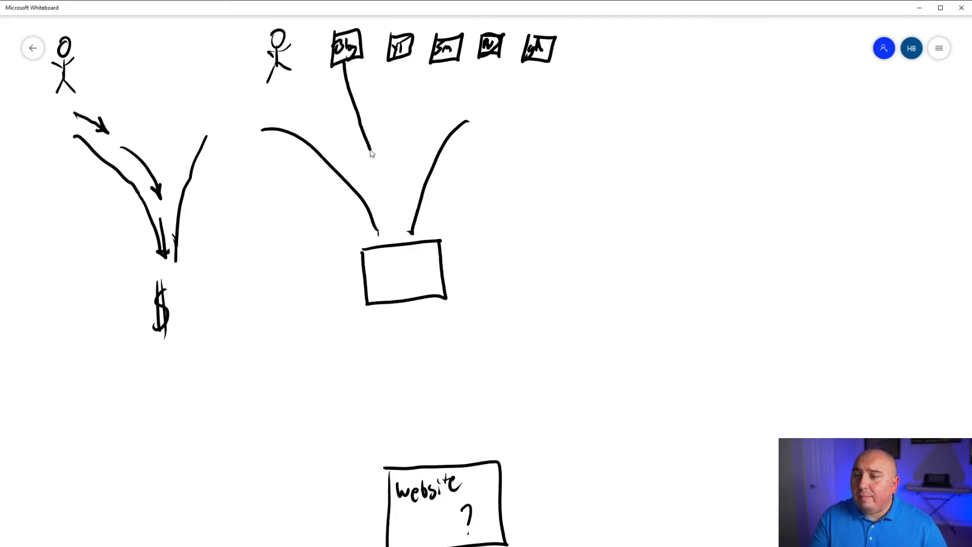
left_click_drag(372, 155, 387, 223)
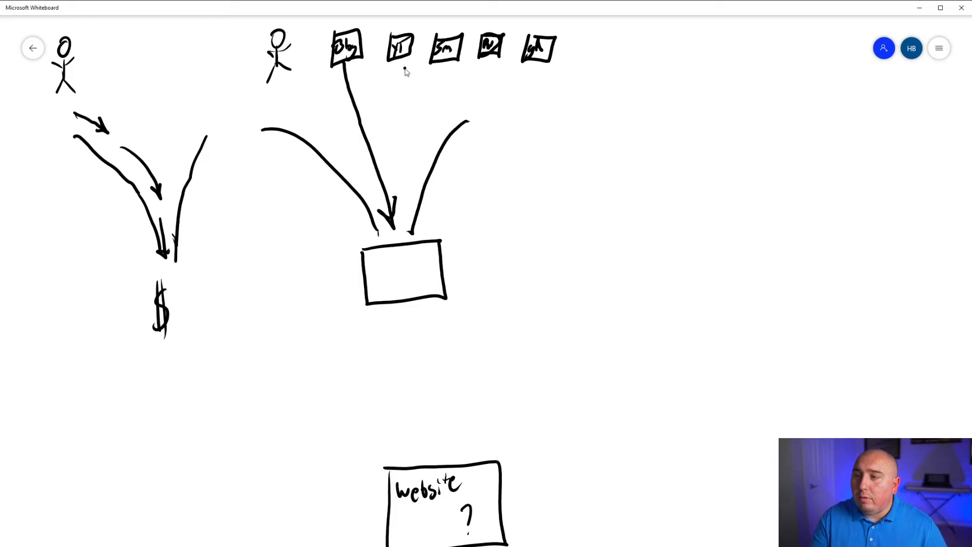
left_click_drag(403, 68, 403, 217)
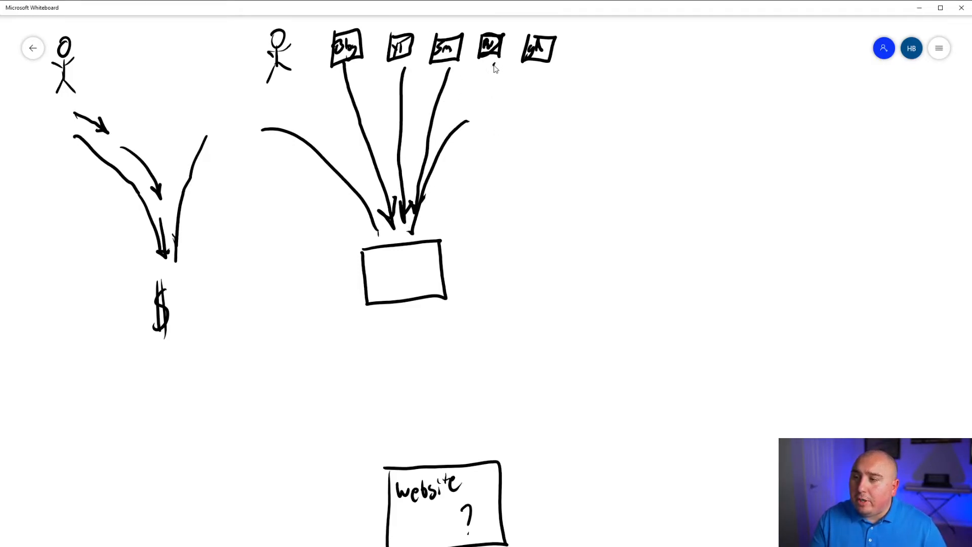
left_click_drag(529, 68, 456, 207)
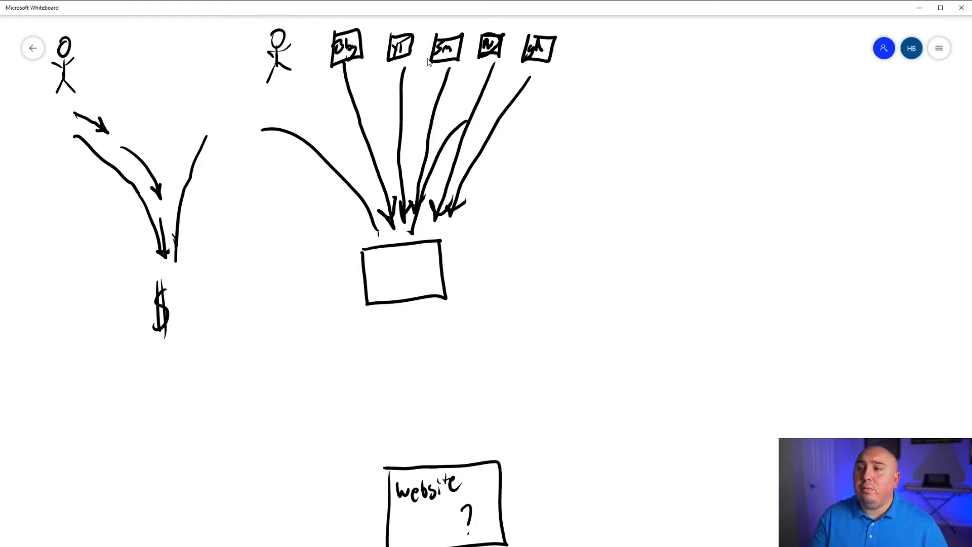
mouse_move(250, 442)
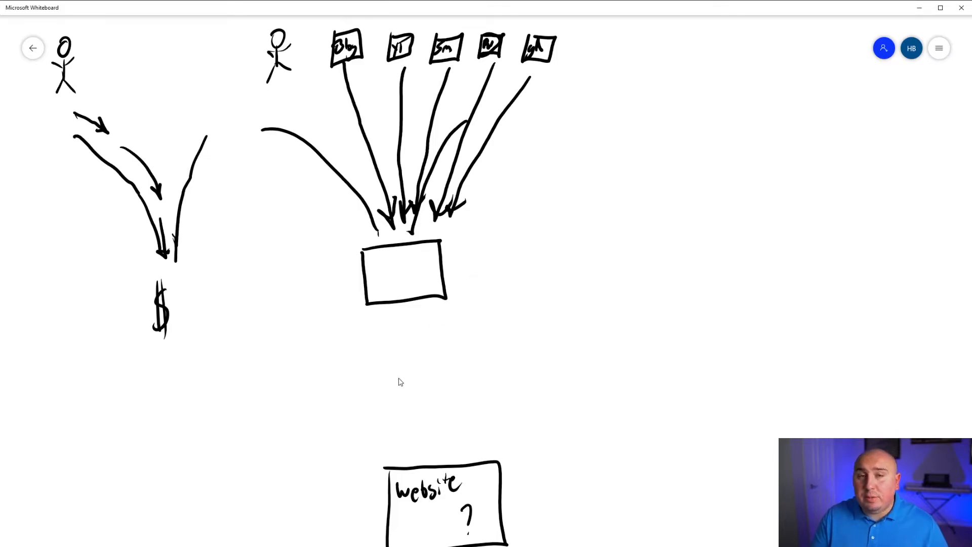
mouse_move(370, 455)
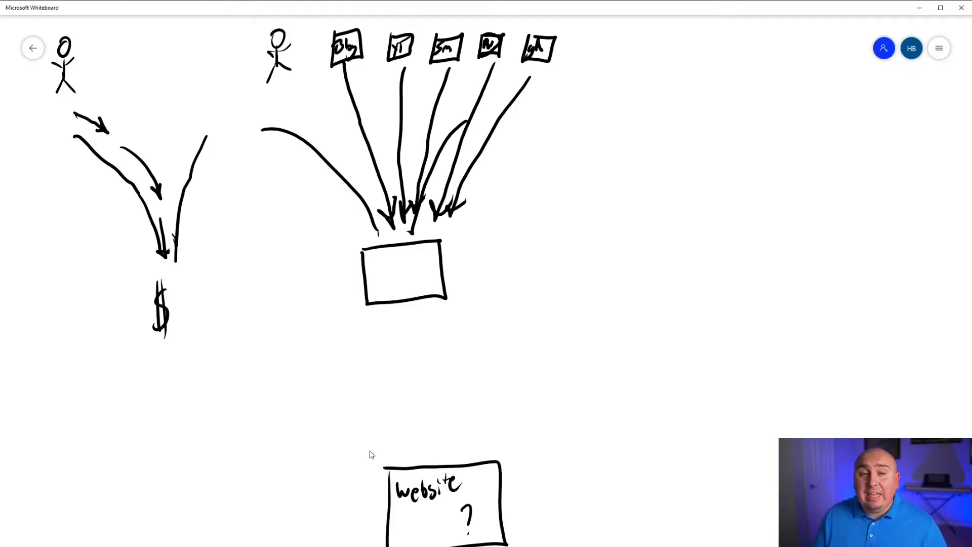
mouse_move(631, 251)
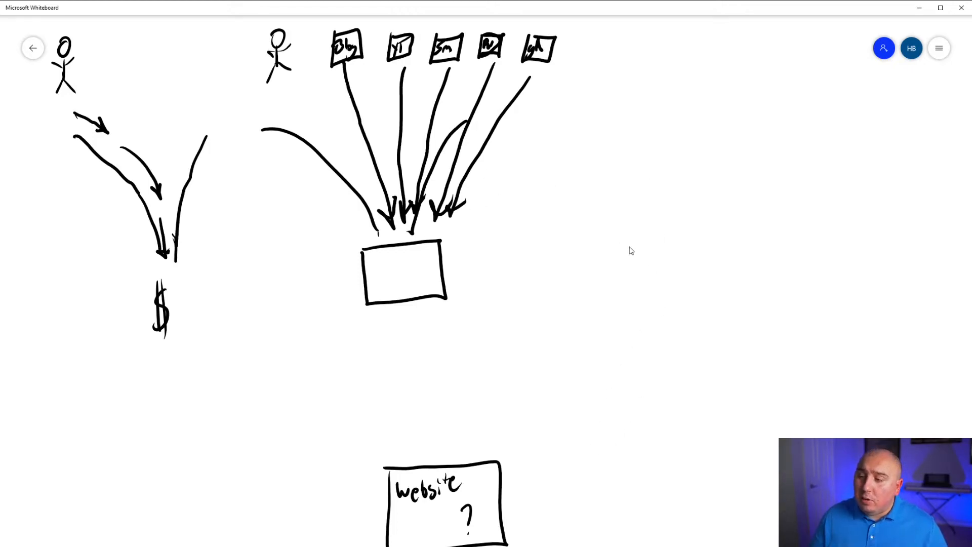
Draw a large screen square with a small Lightbox popup inside showing 20% and a bar beneath.
left_click_drag(607, 242, 830, 440)
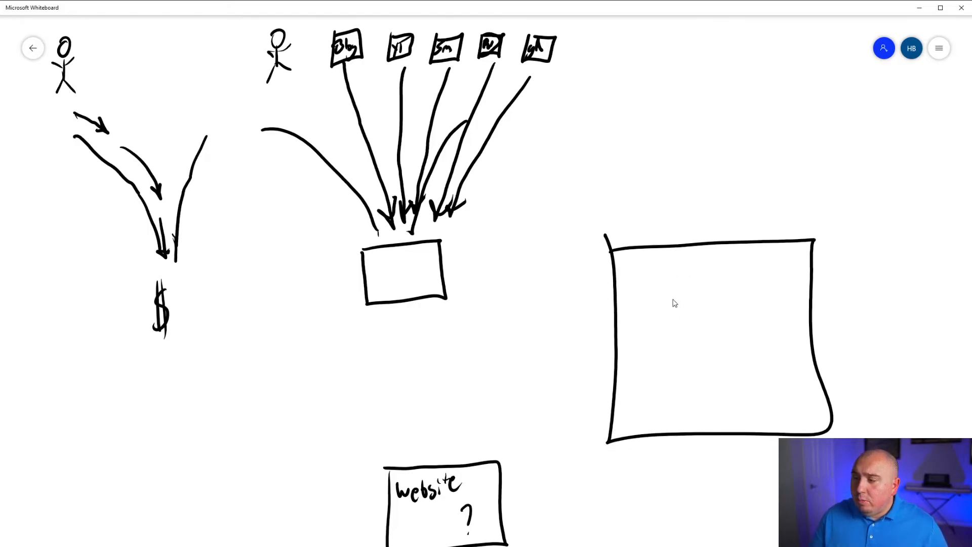
left_click_drag(669, 301, 735, 357)
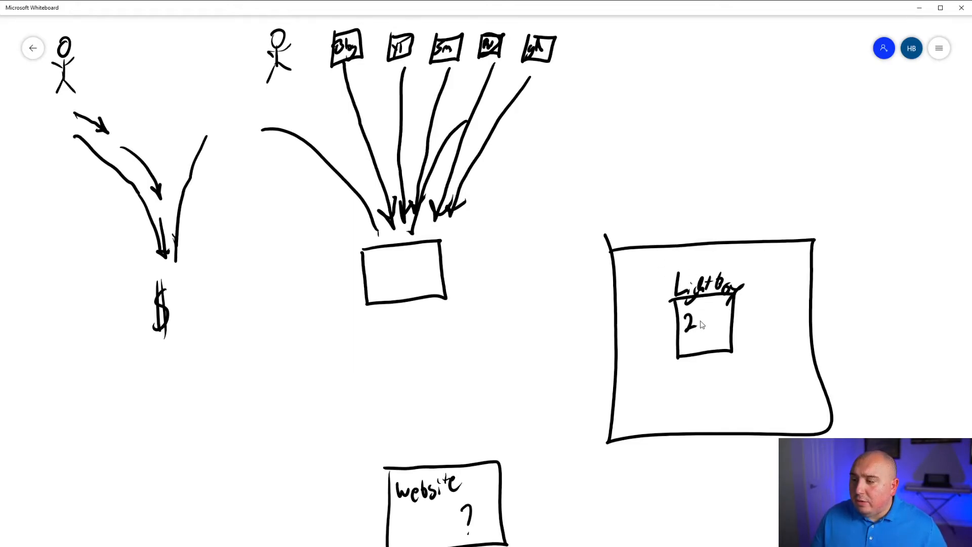
type("0%")
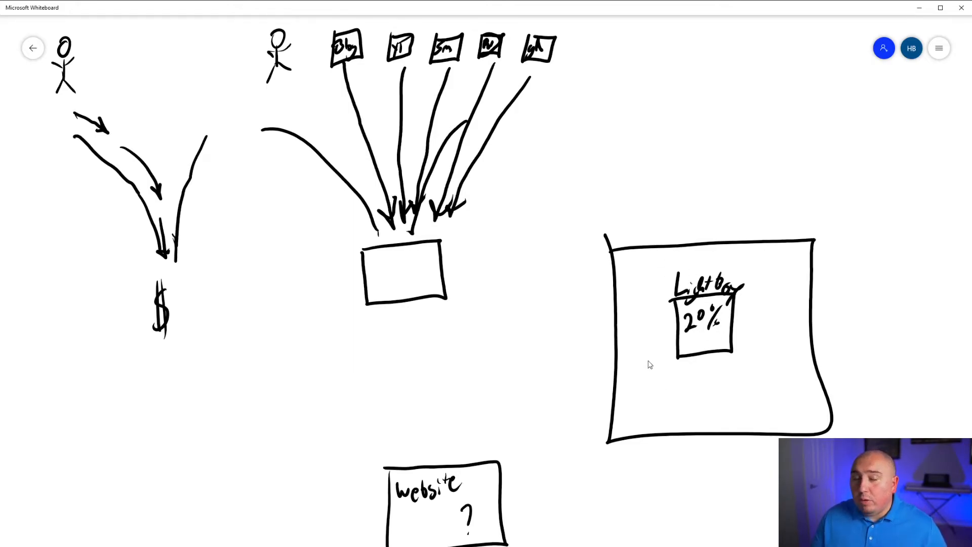
mouse_move(642, 243)
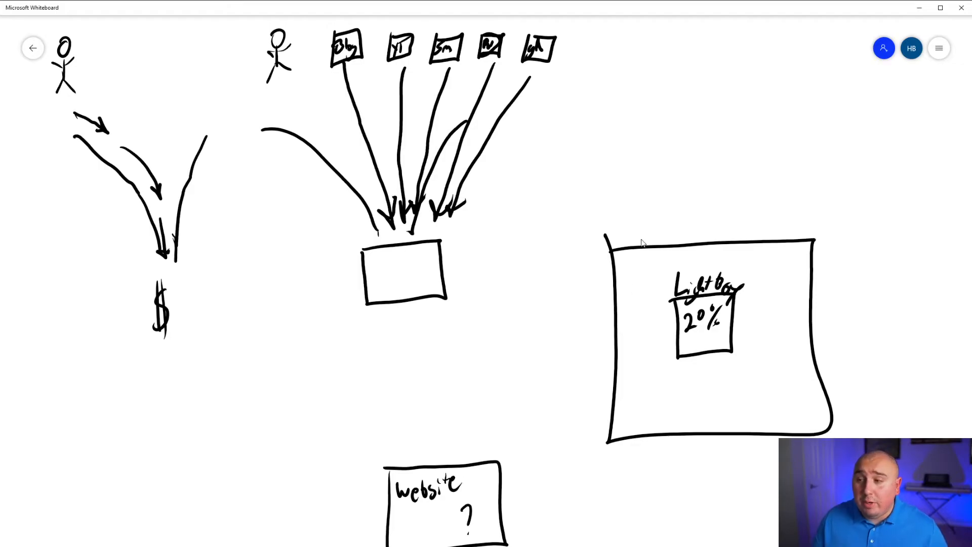
mouse_move(658, 351)
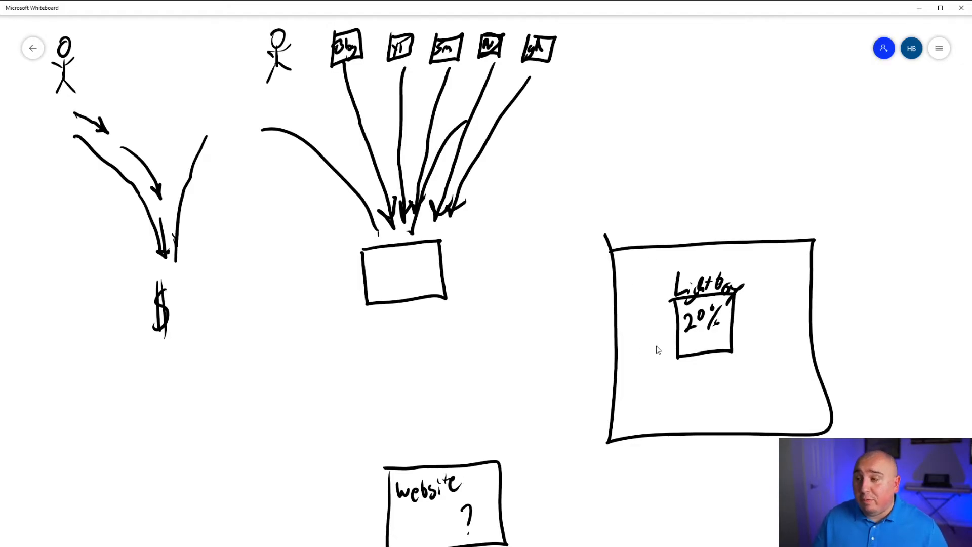
left_click_drag(682, 345, 725, 342)
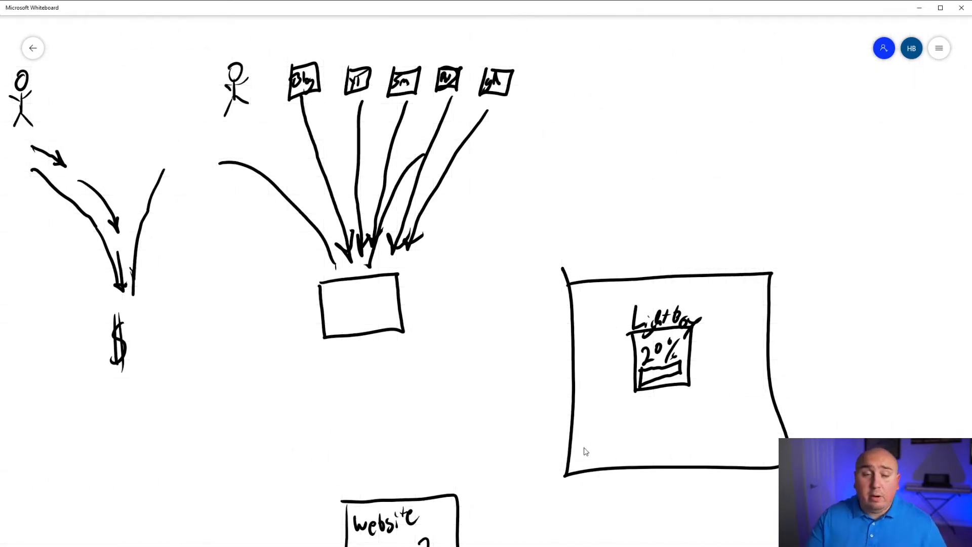
mouse_move(421, 112)
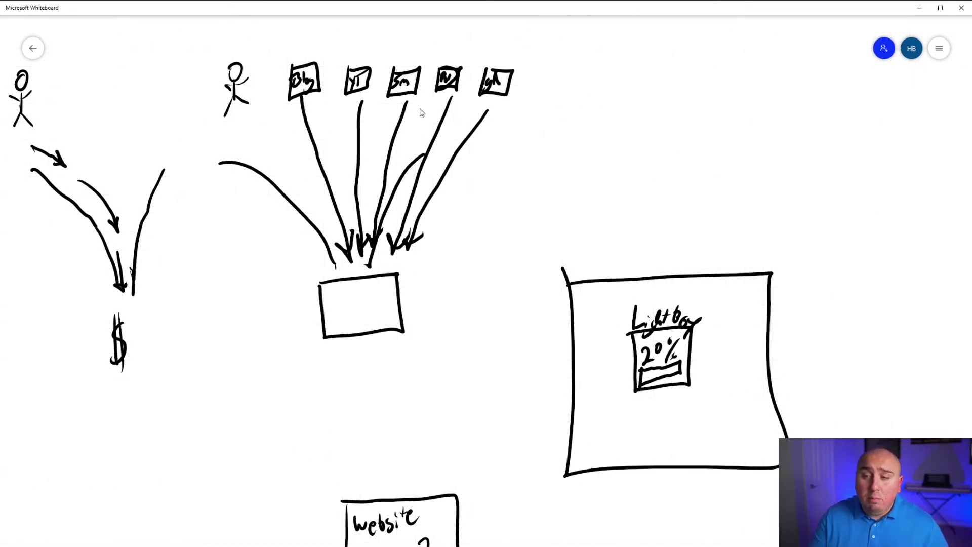
Handwrite the figure 1,000 at the top right of the board.
left_click_drag(583, 40, 587, 65)
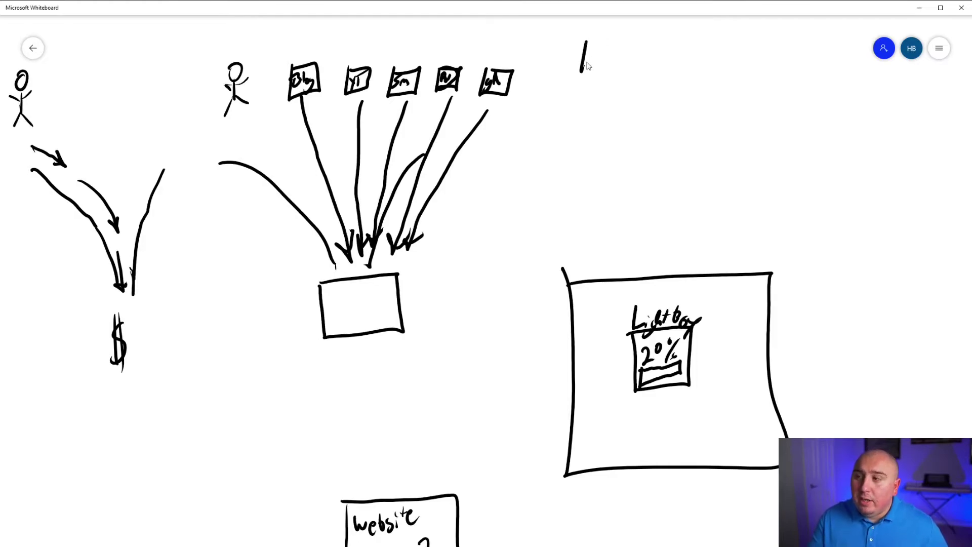
left_click_drag(596, 56, 639, 55)
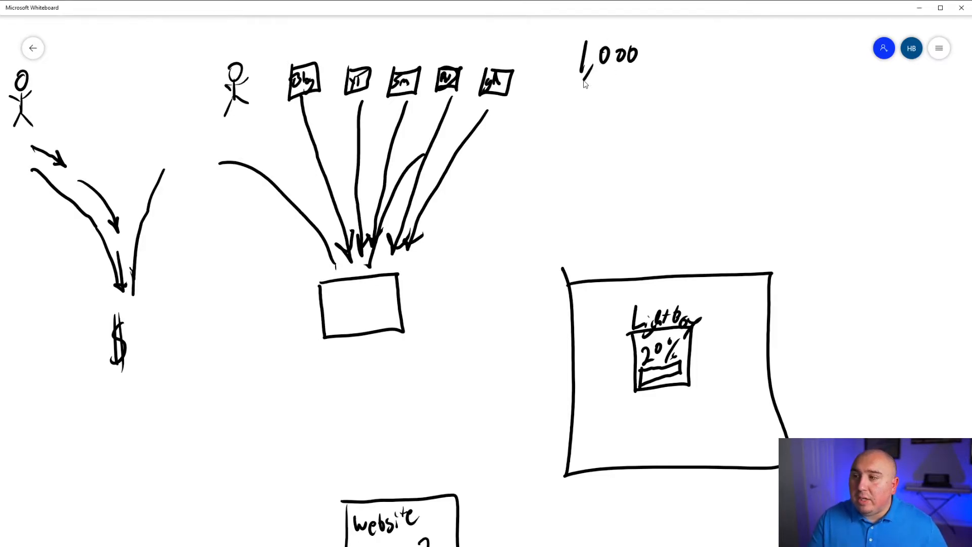
mouse_move(581, 93)
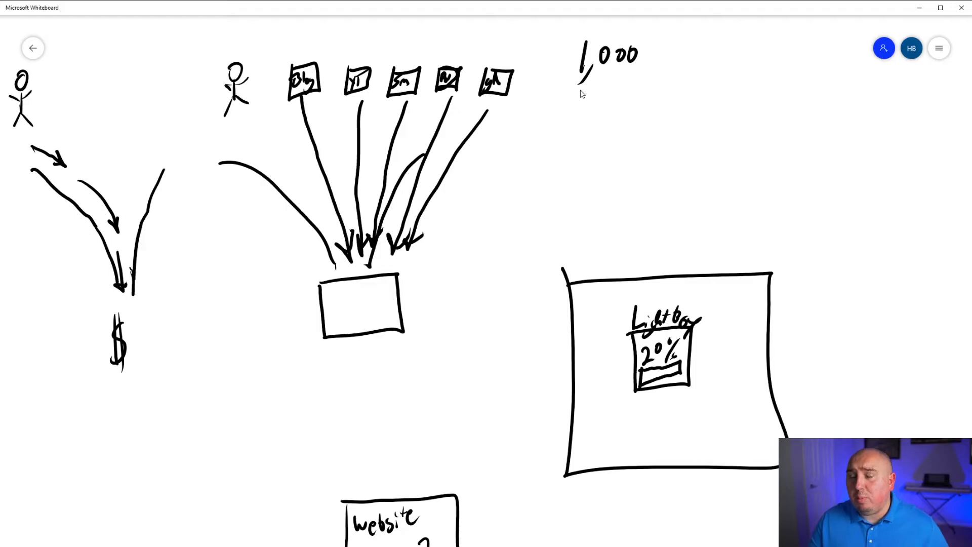
mouse_move(661, 90)
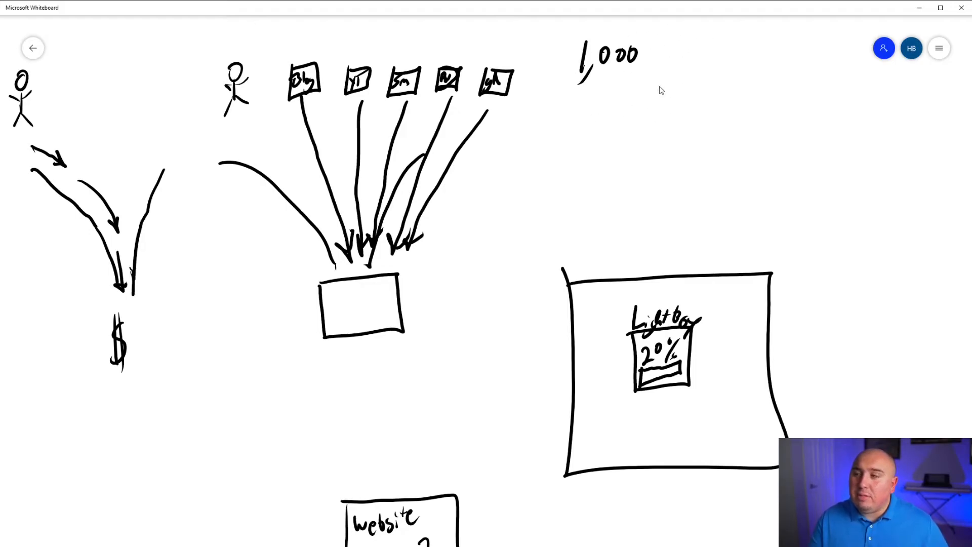
mouse_move(666, 27)
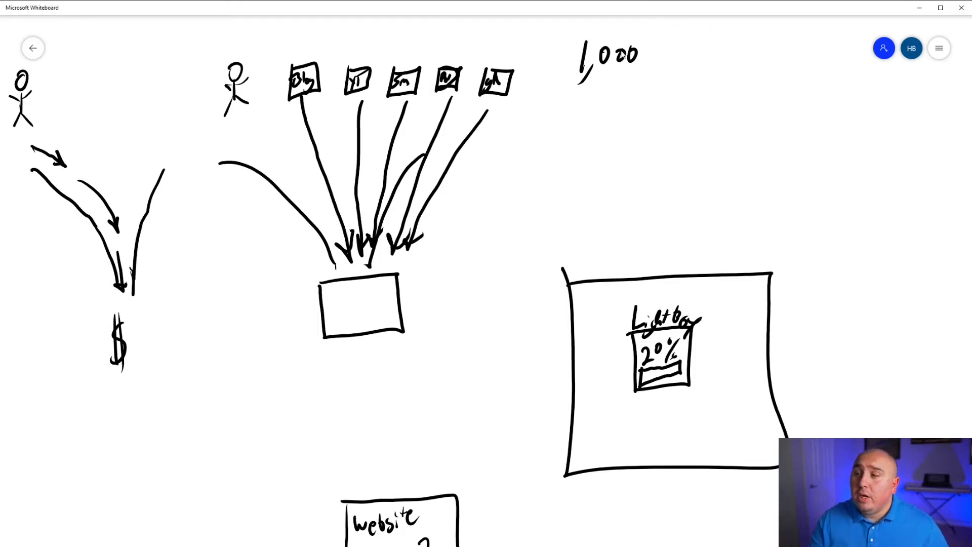
Add an arrow and 10% after the 1,000 at the top right.
left_click_drag(645, 56, 666, 56)
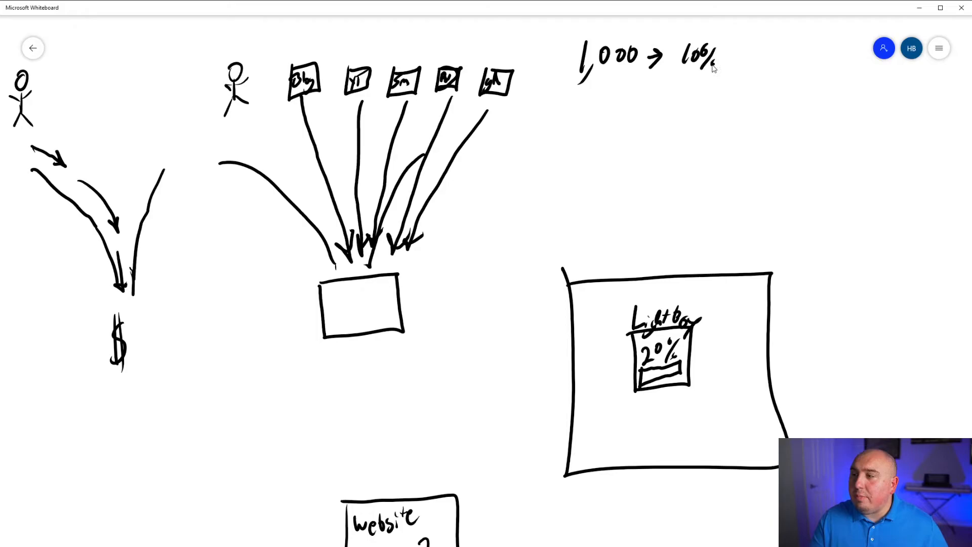
mouse_move(664, 20)
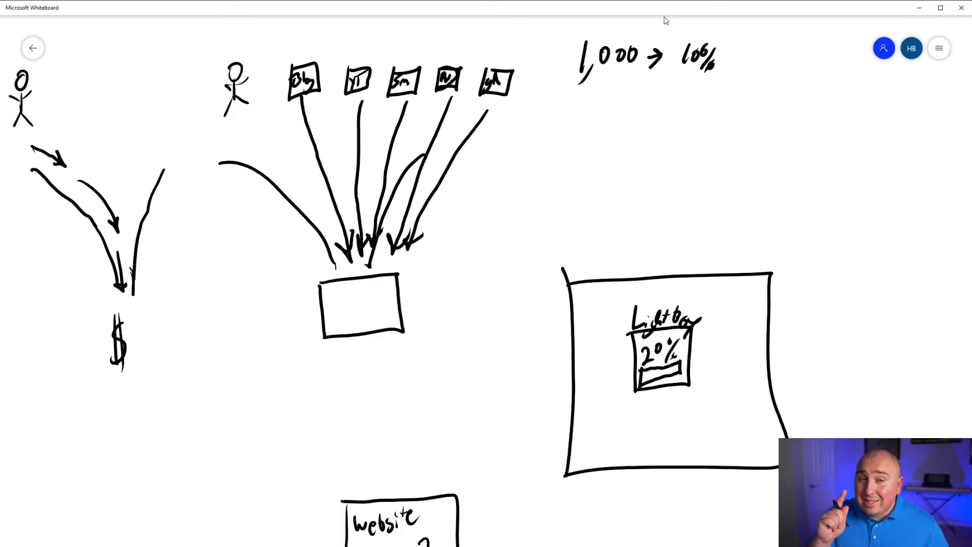
mouse_move(664, 69)
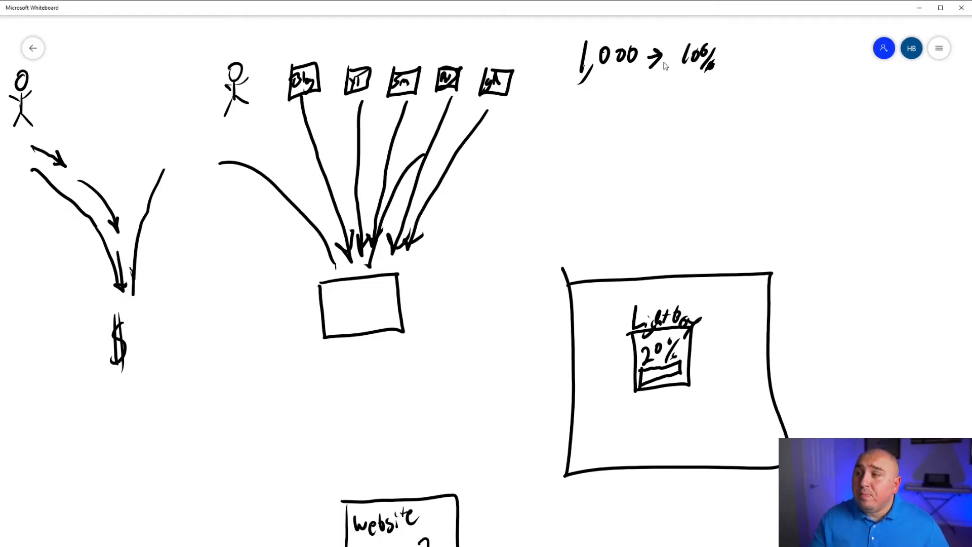
mouse_move(660, 74)
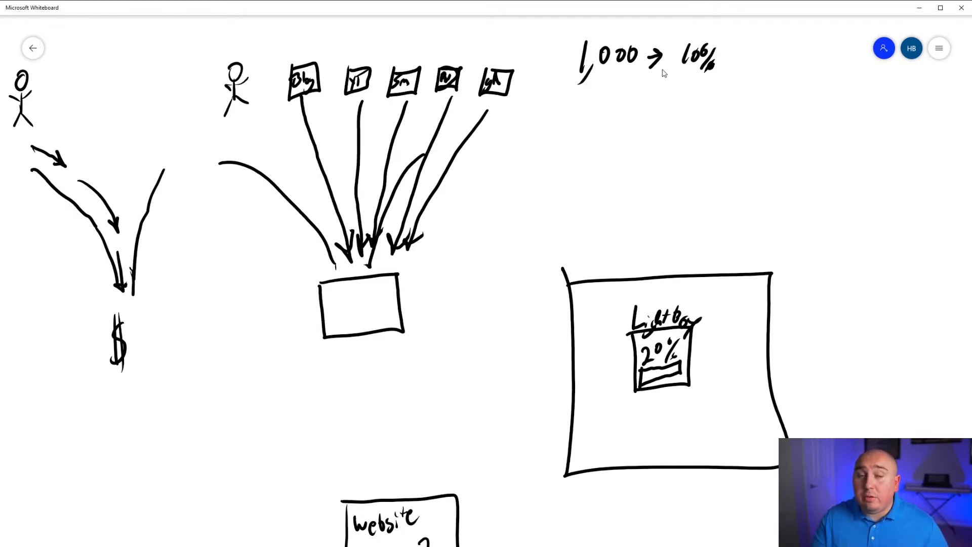
mouse_move(740, 61)
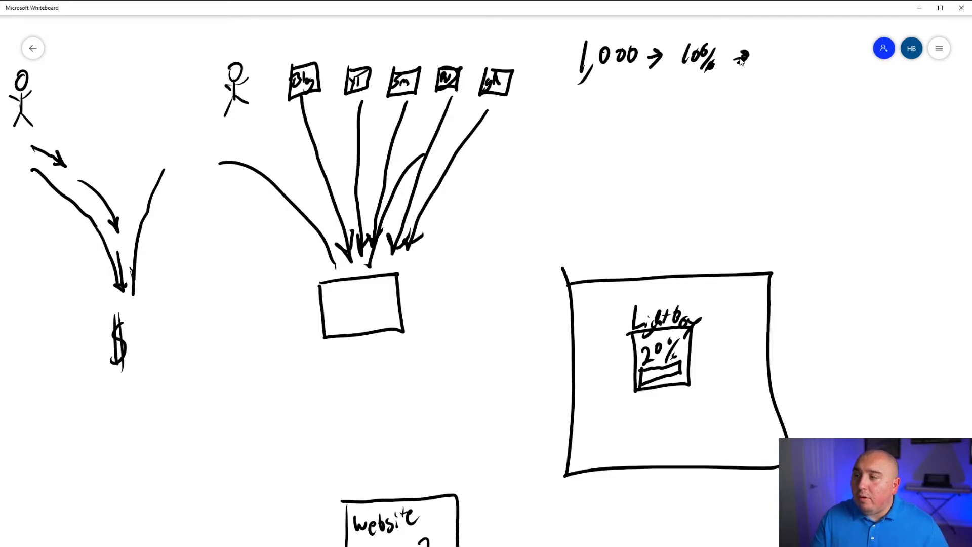
mouse_move(762, 53)
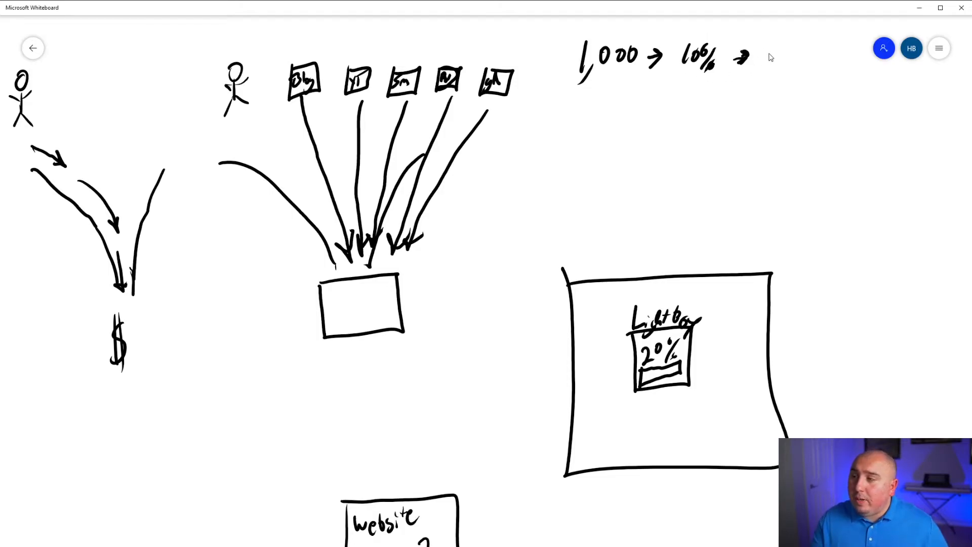
mouse_move(772, 47)
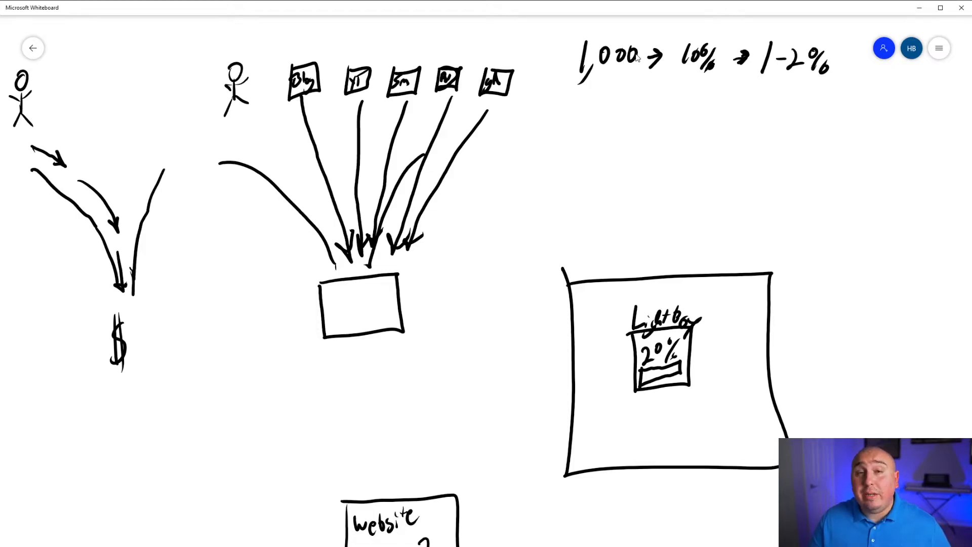
mouse_move(295, 146)
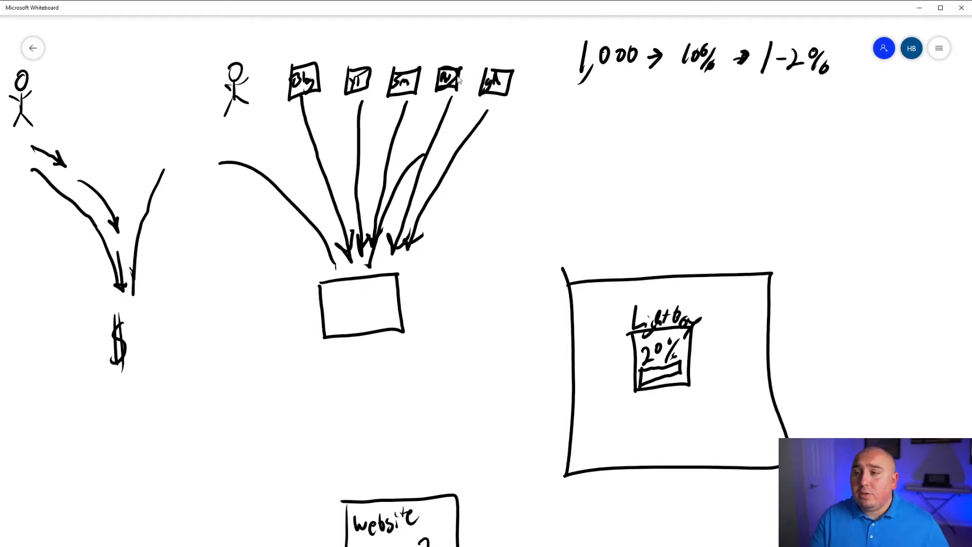
mouse_move(458, 113)
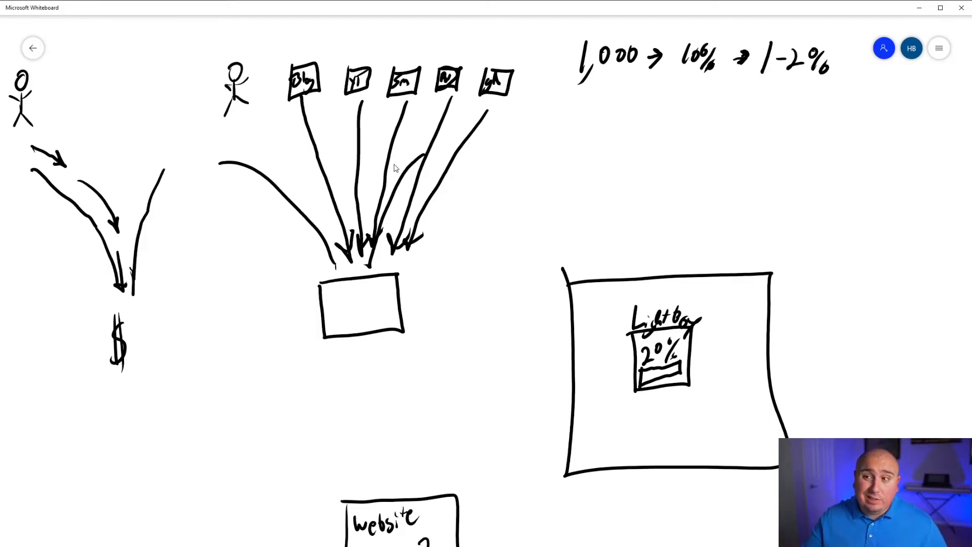
mouse_move(609, 123)
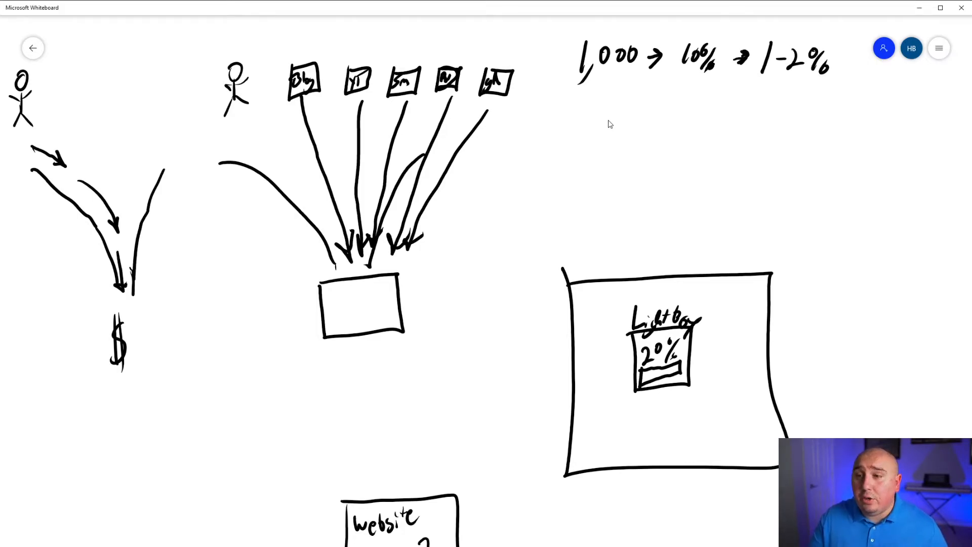
mouse_move(534, 140)
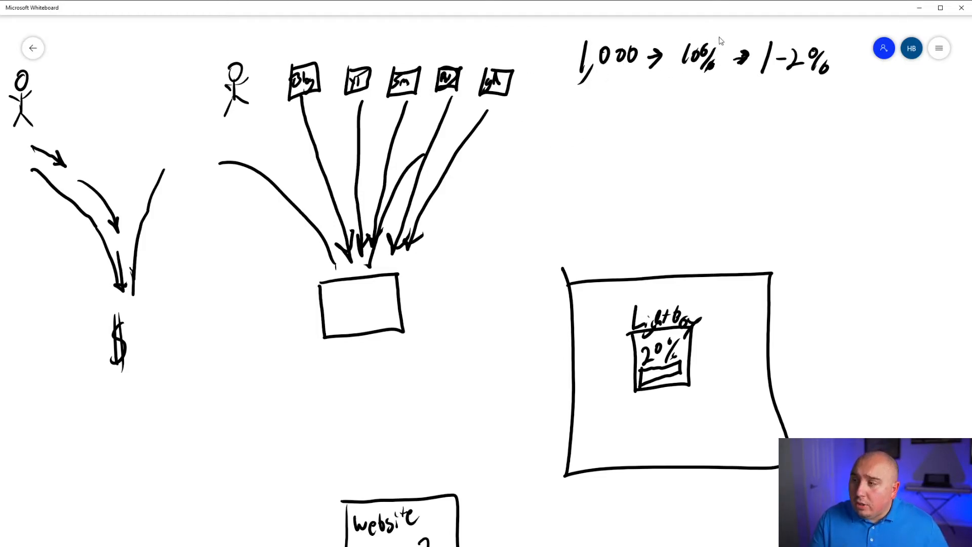
mouse_move(765, 98)
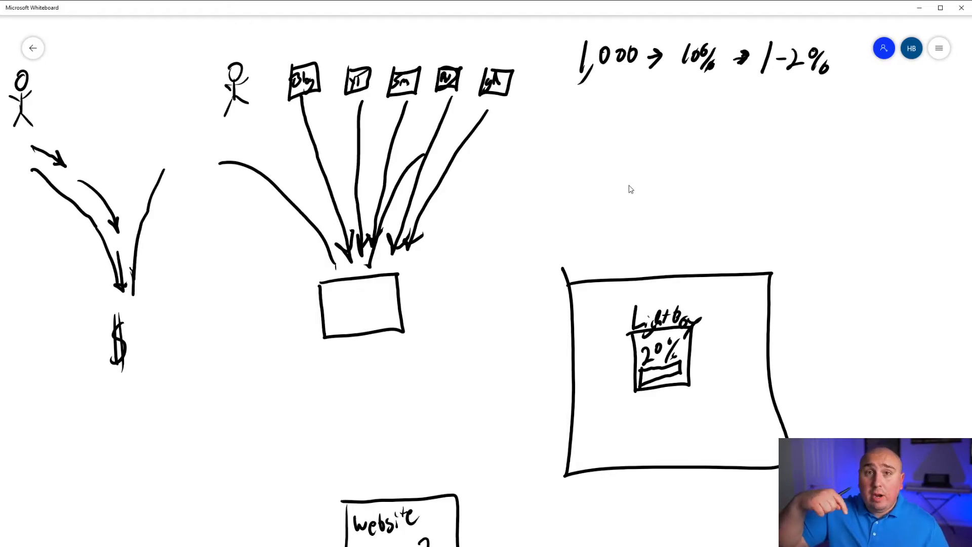
mouse_move(564, 123)
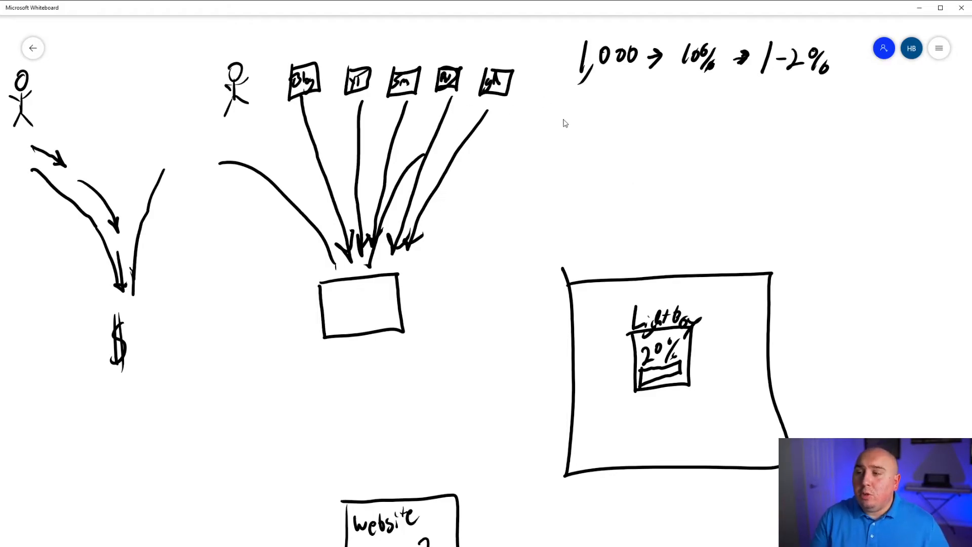
mouse_move(580, 105)
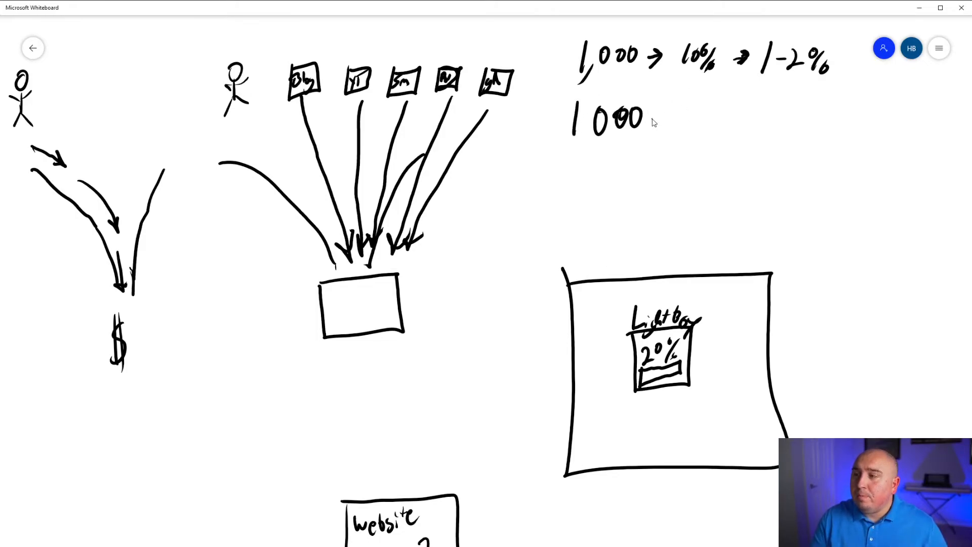
Extend the 1000 row with an arrow to 10%, add an arrow after 200, and circle the resulting 4.
left_click_drag(654, 118, 672, 118)
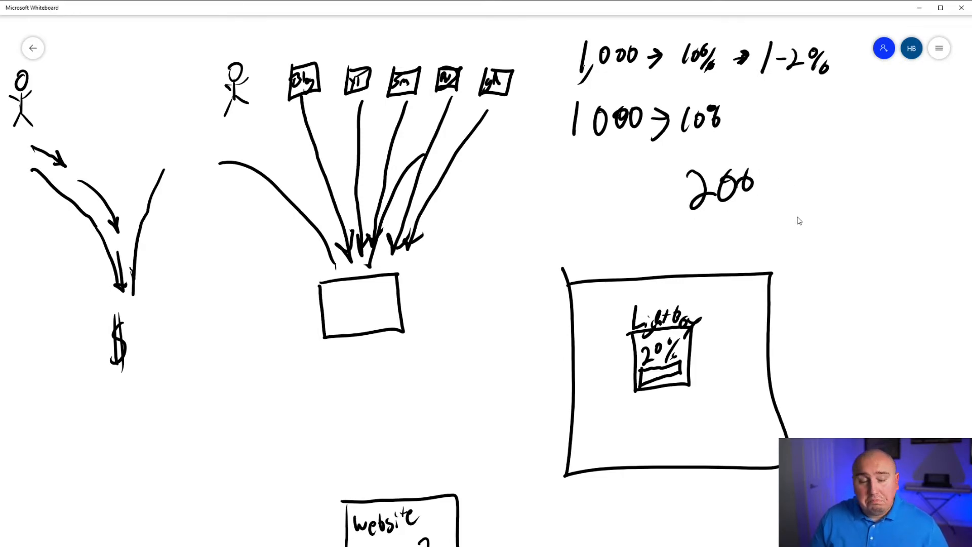
left_click_drag(760, 176, 790, 181)
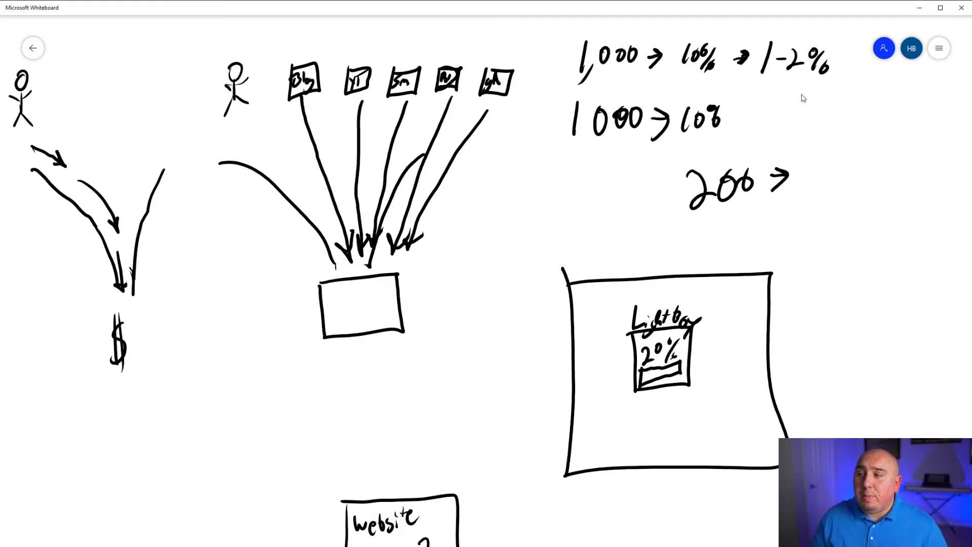
mouse_move(743, 226)
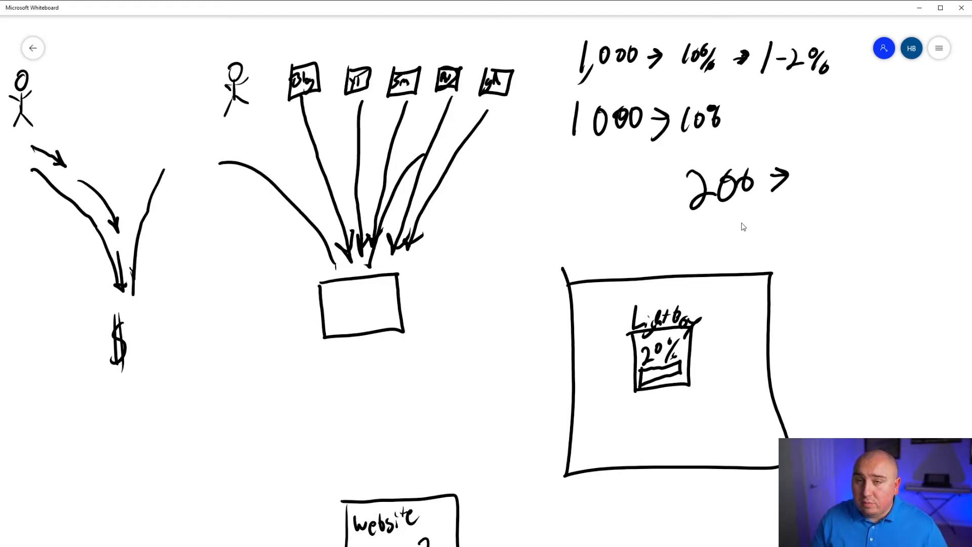
mouse_move(743, 168)
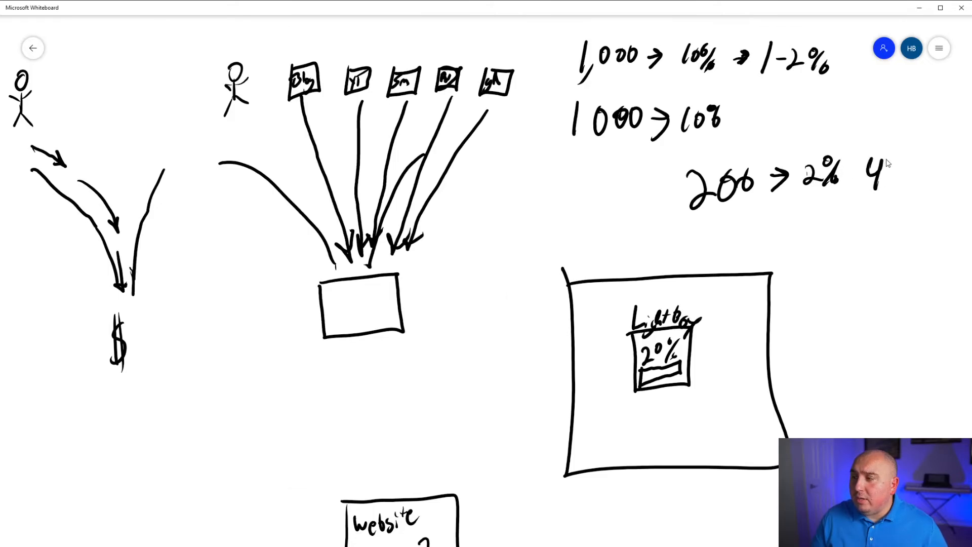
left_click_drag(855, 149, 899, 198)
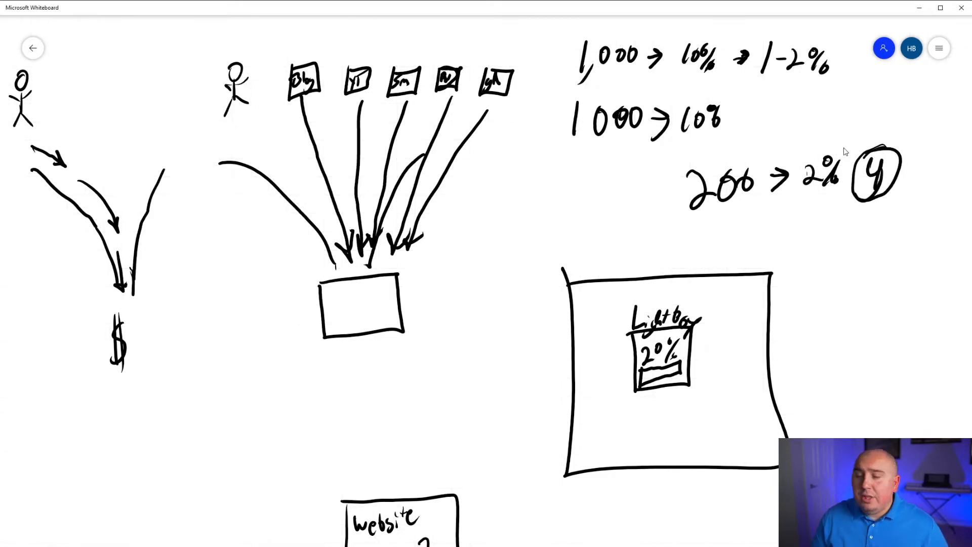
mouse_move(698, 164)
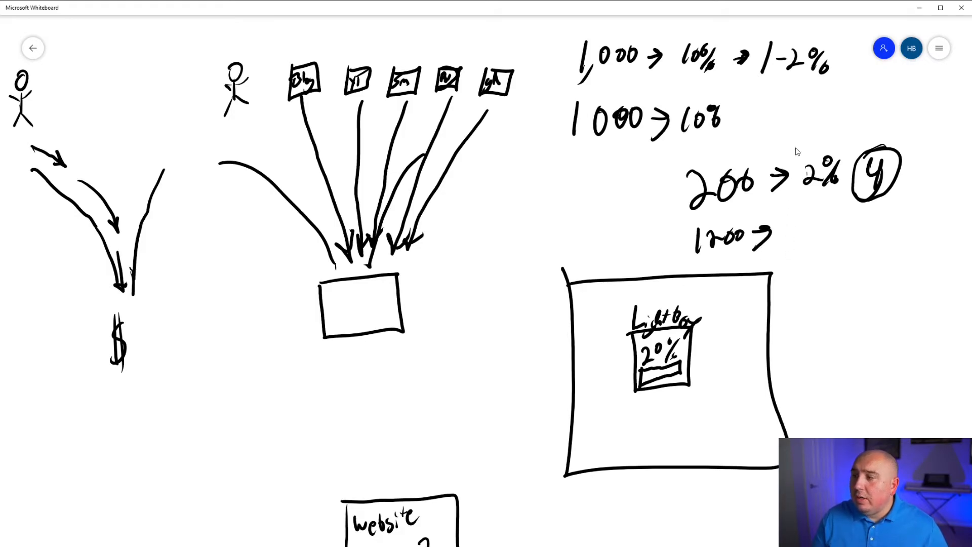
mouse_move(804, 233)
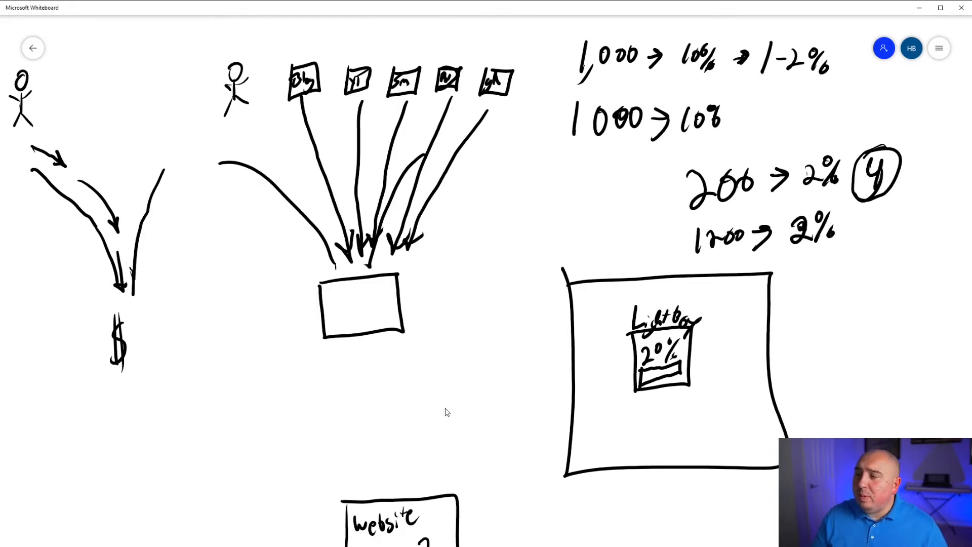
mouse_move(450, 433)
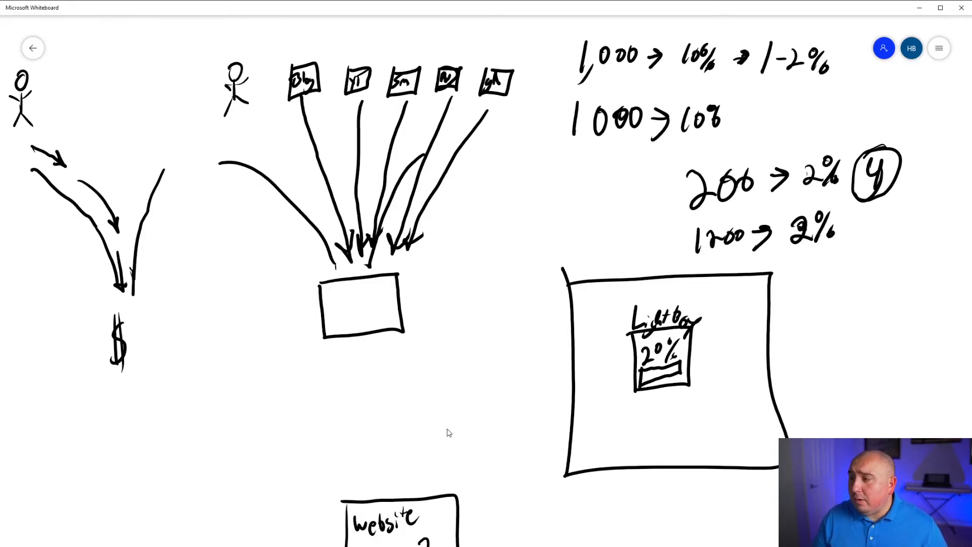
mouse_move(867, 221)
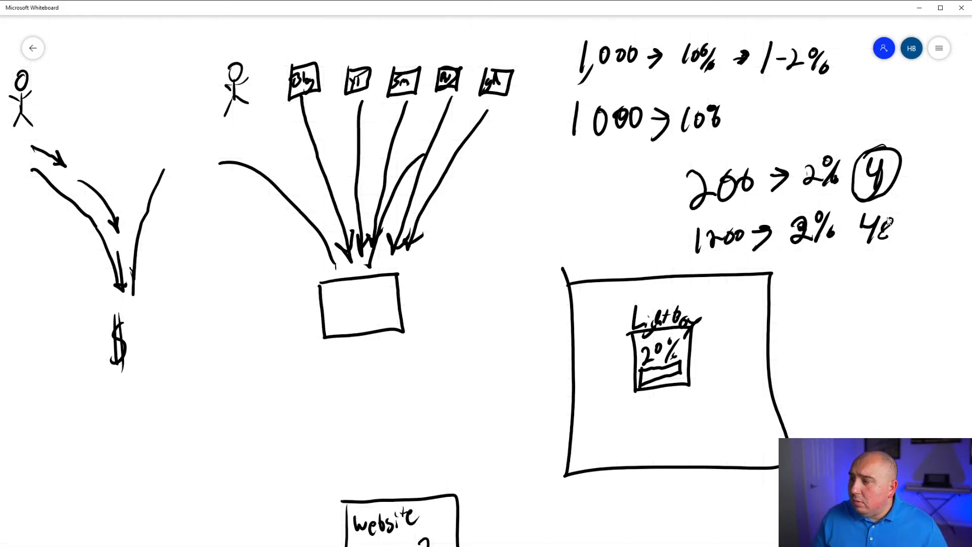
Circle the resulting 48 and draw a downward arrow beneath it toward the profit figure.
left_click_drag(855, 213, 906, 248)
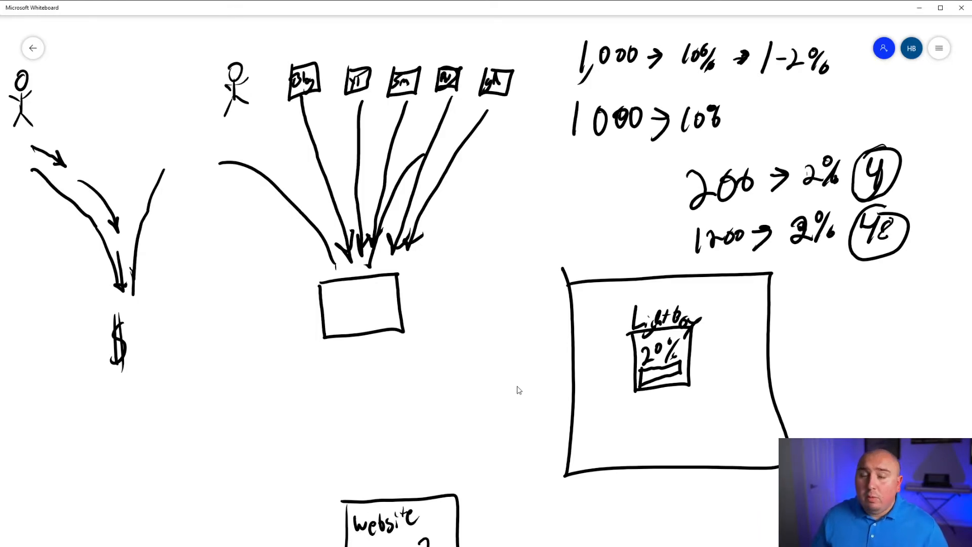
mouse_move(858, 276)
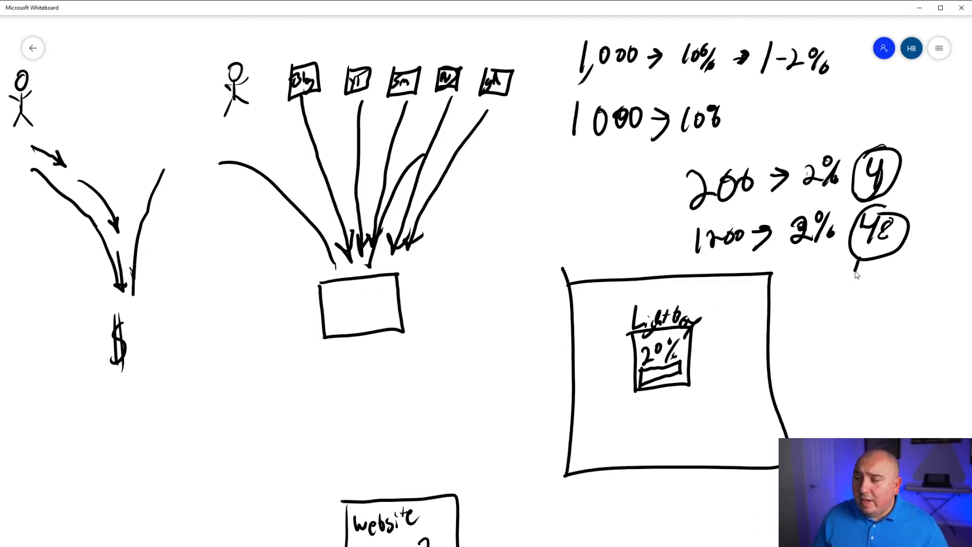
left_click_drag(861, 267, 844, 301)
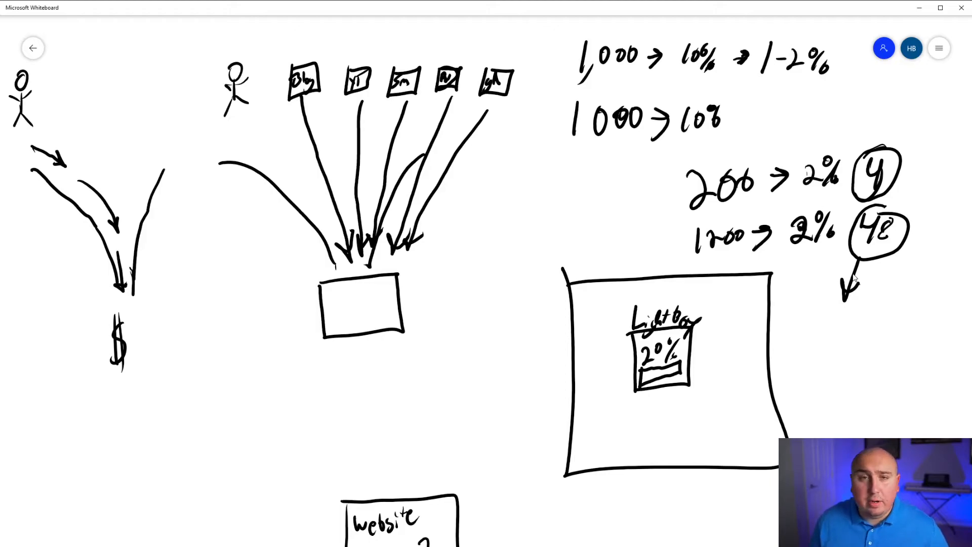
mouse_move(747, 304)
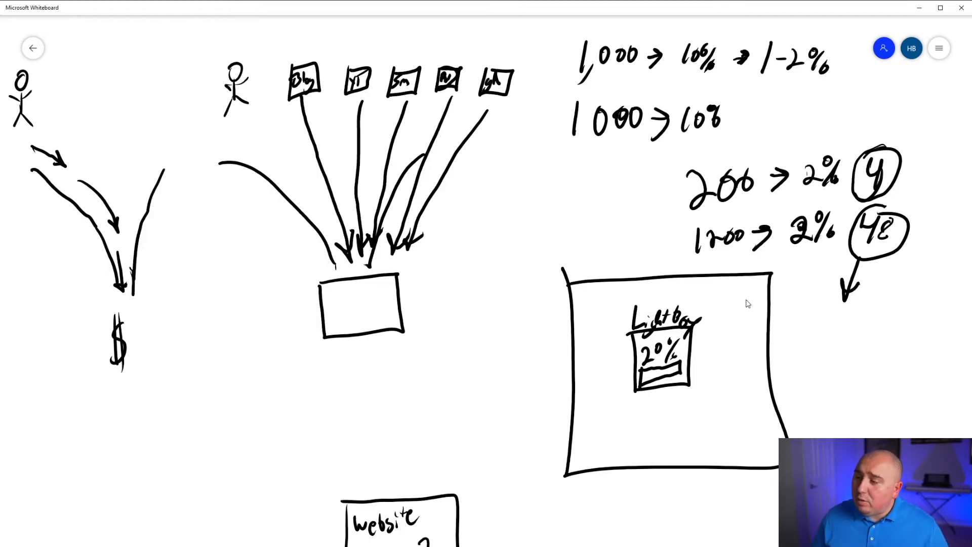
mouse_move(846, 257)
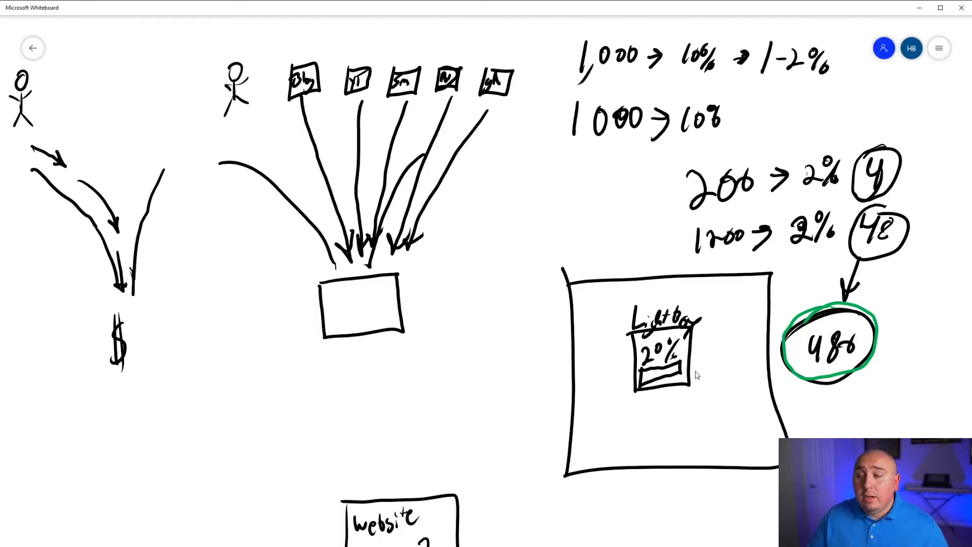
mouse_move(603, 459)
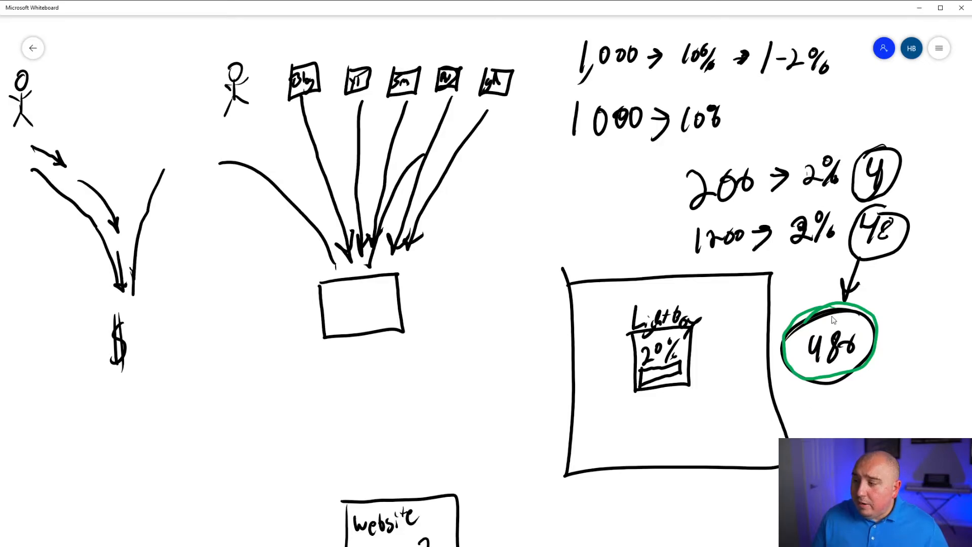
mouse_move(782, 318)
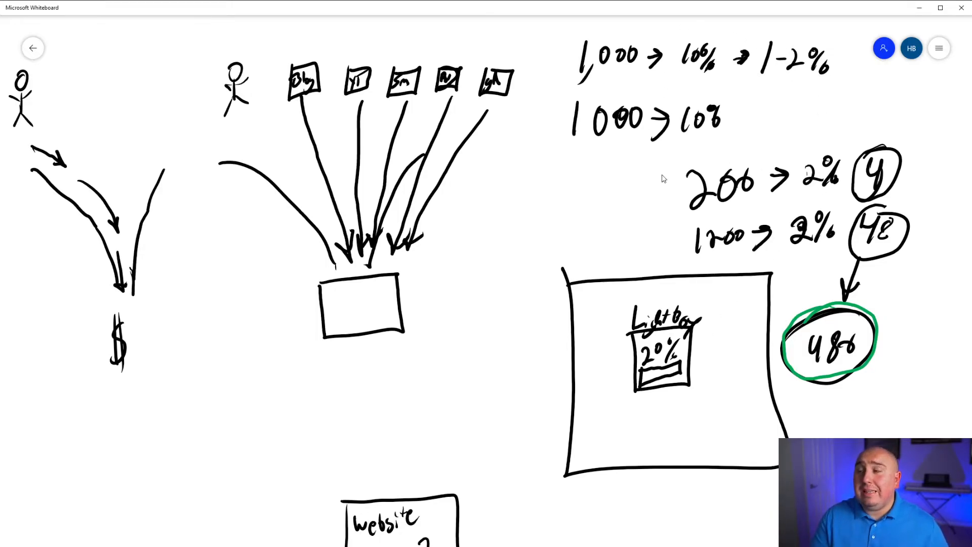
mouse_move(818, 418)
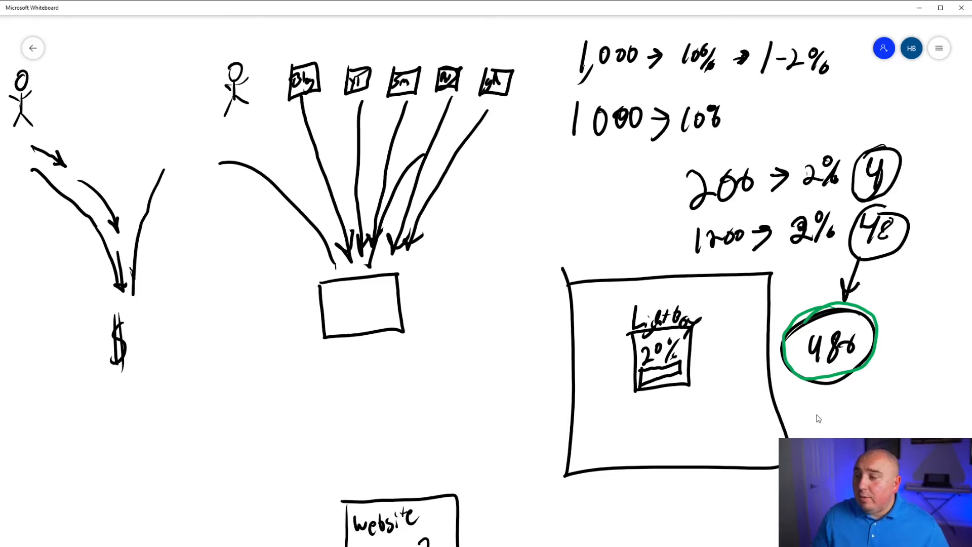
mouse_move(812, 410)
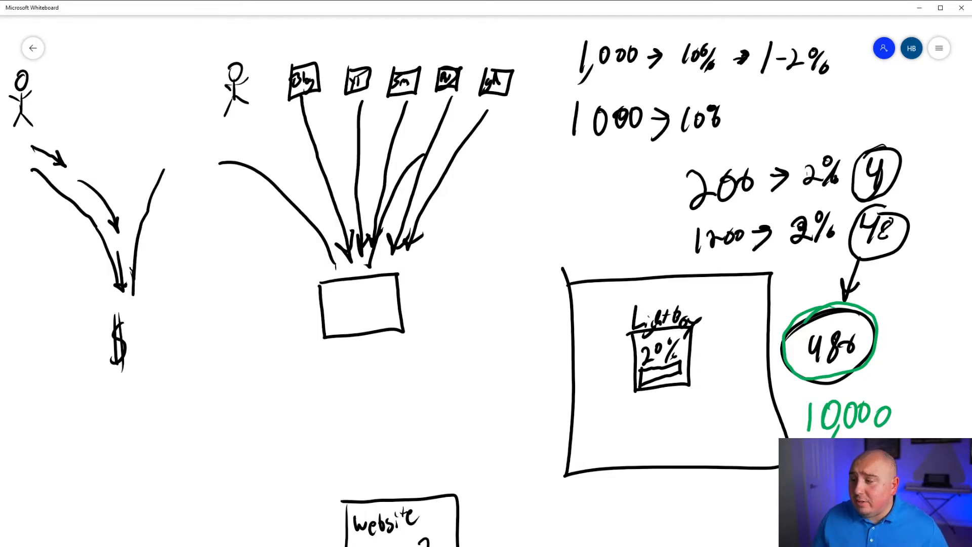
mouse_move(839, 177)
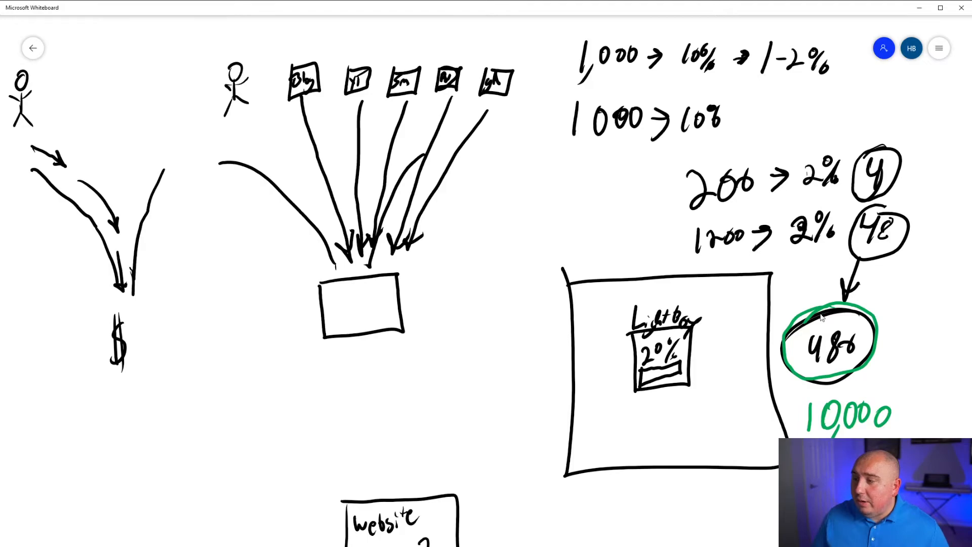
mouse_move(758, 244)
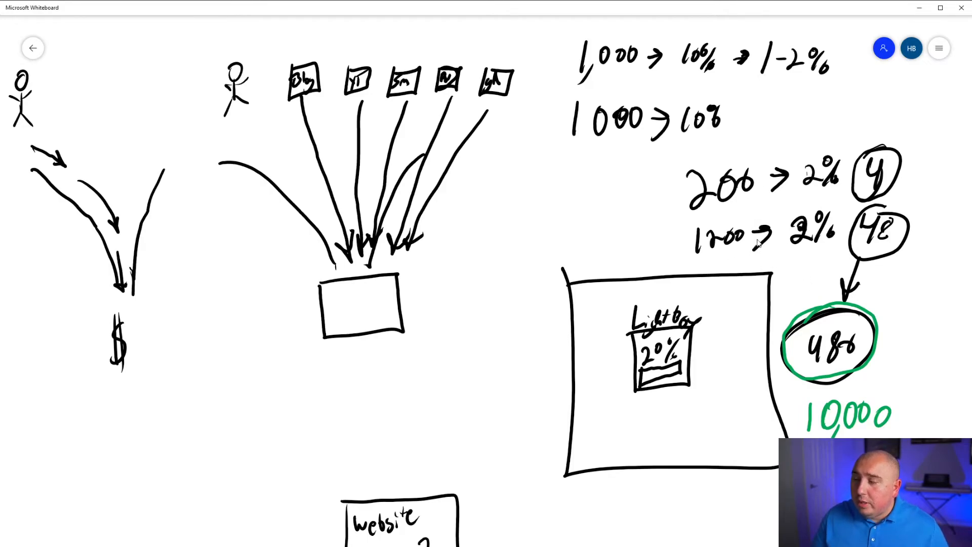
mouse_move(839, 224)
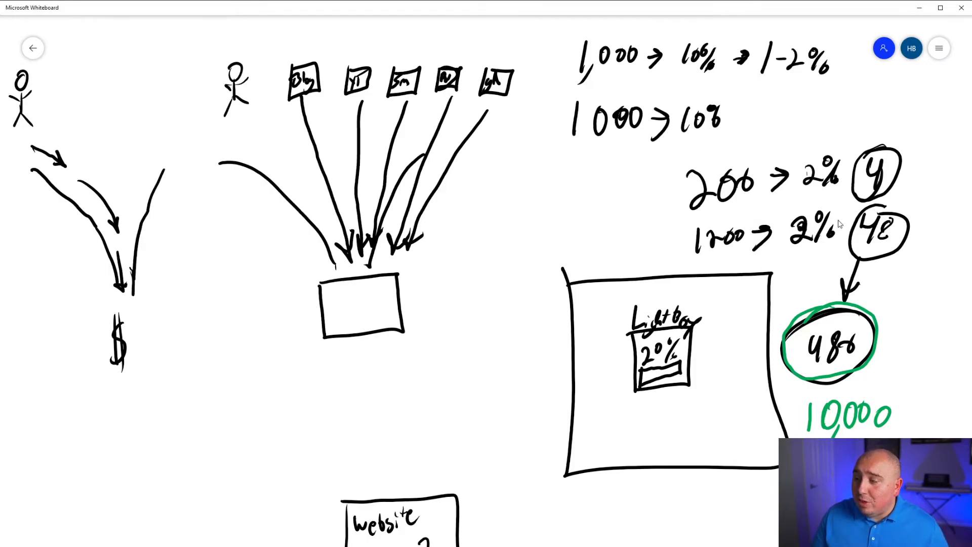
mouse_move(819, 288)
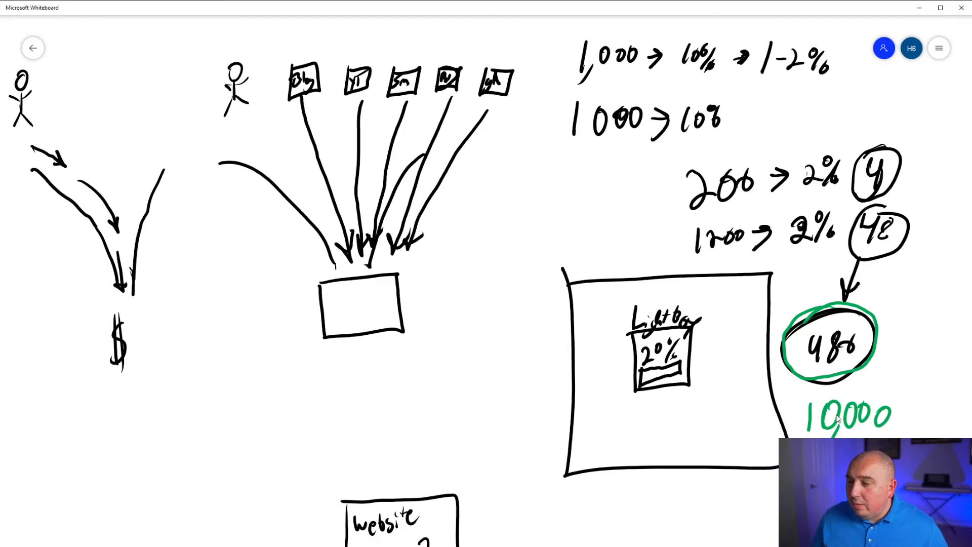
mouse_move(688, 533)
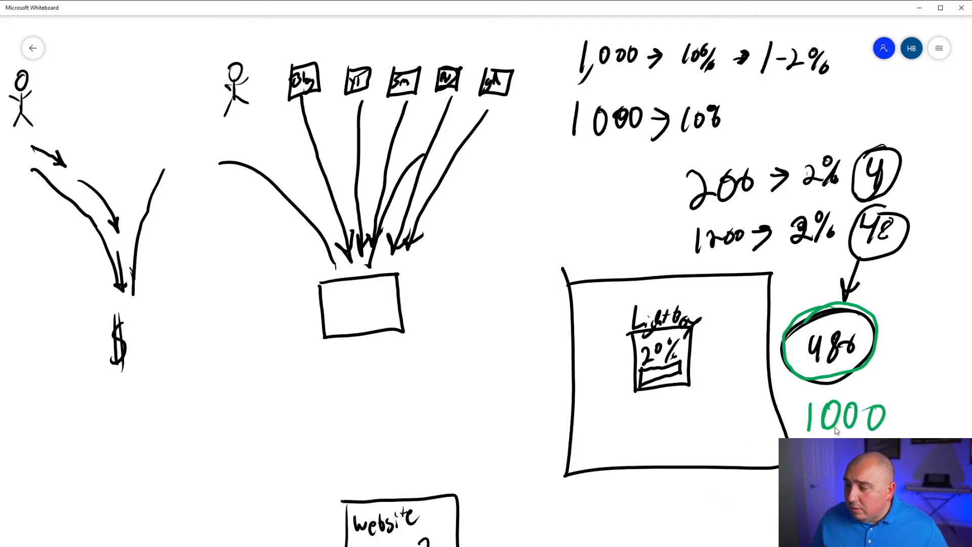
mouse_move(813, 427)
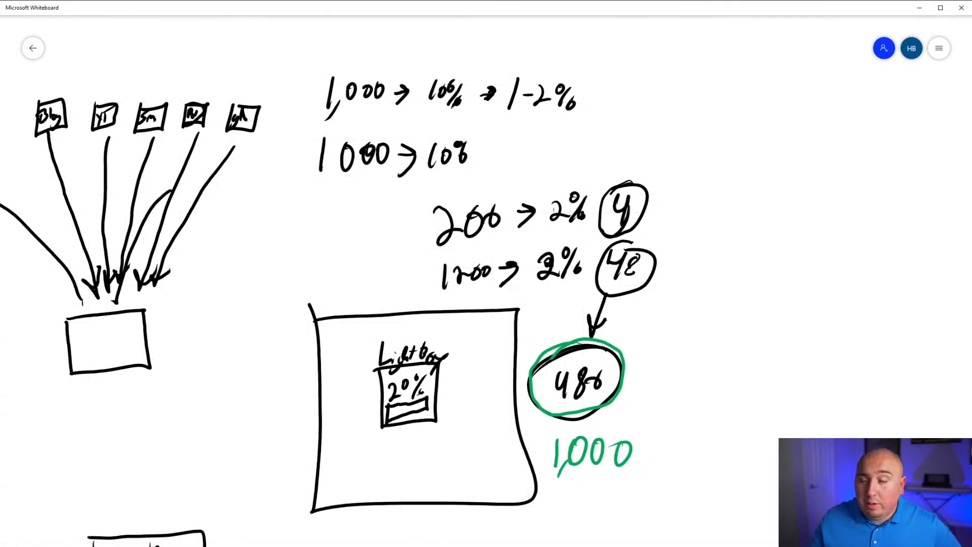
mouse_move(575, 375)
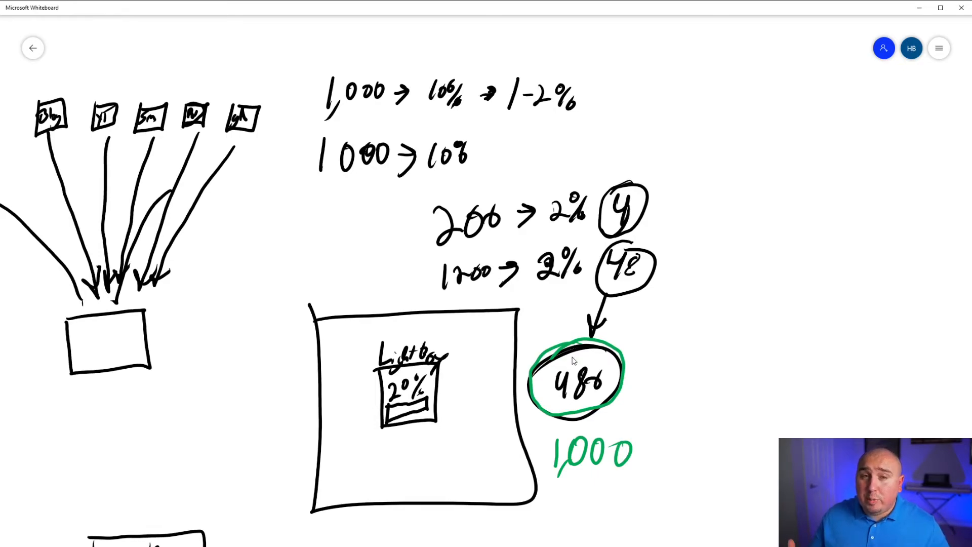
mouse_move(661, 316)
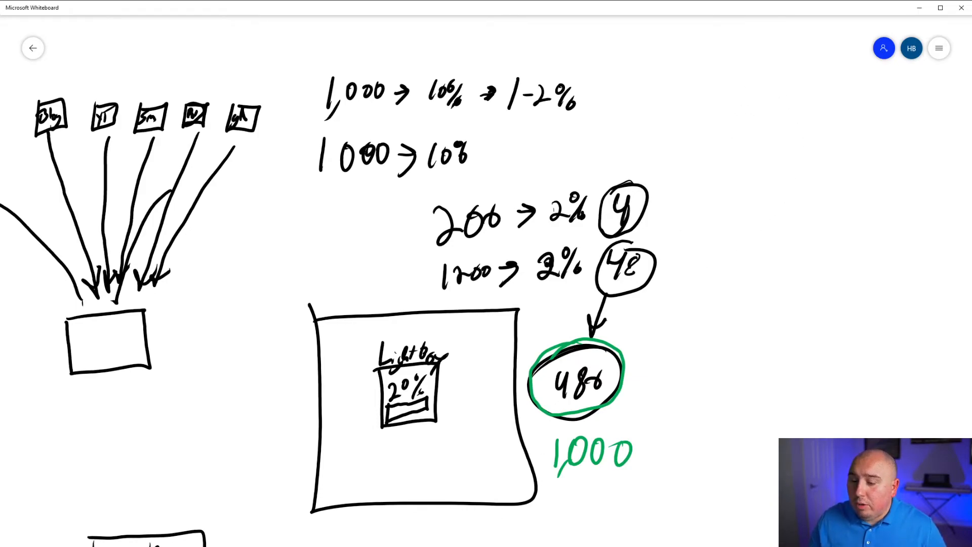
mouse_move(774, 77)
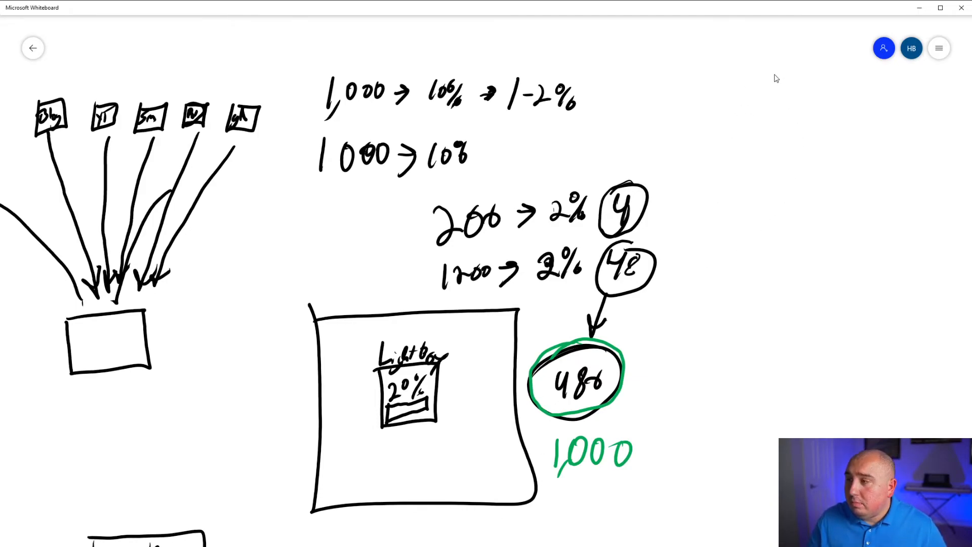
Handwrite the projection row 2000 → 20% at the top of the right column.
type("2000")
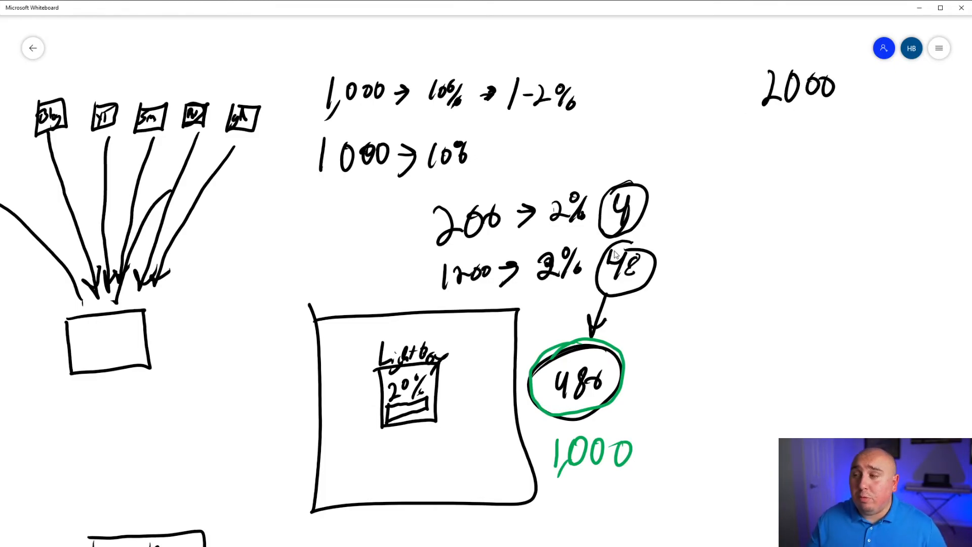
mouse_move(839, 83)
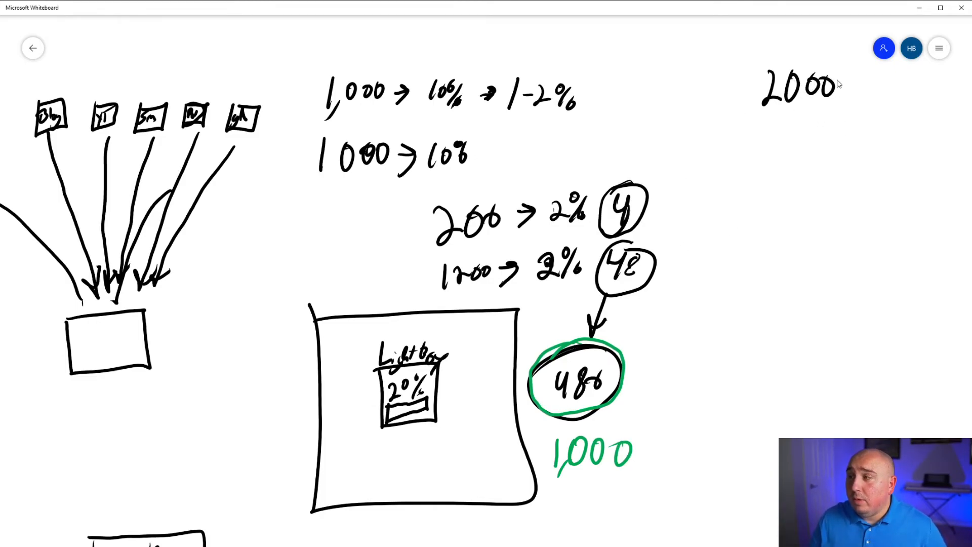
left_click_drag(843, 87, 861, 87)
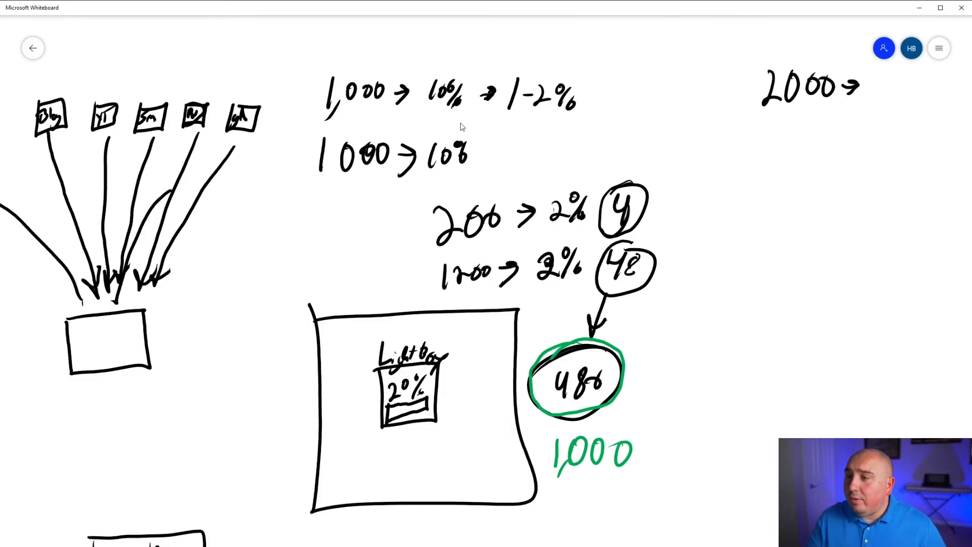
left_click_drag(867, 87, 880, 100)
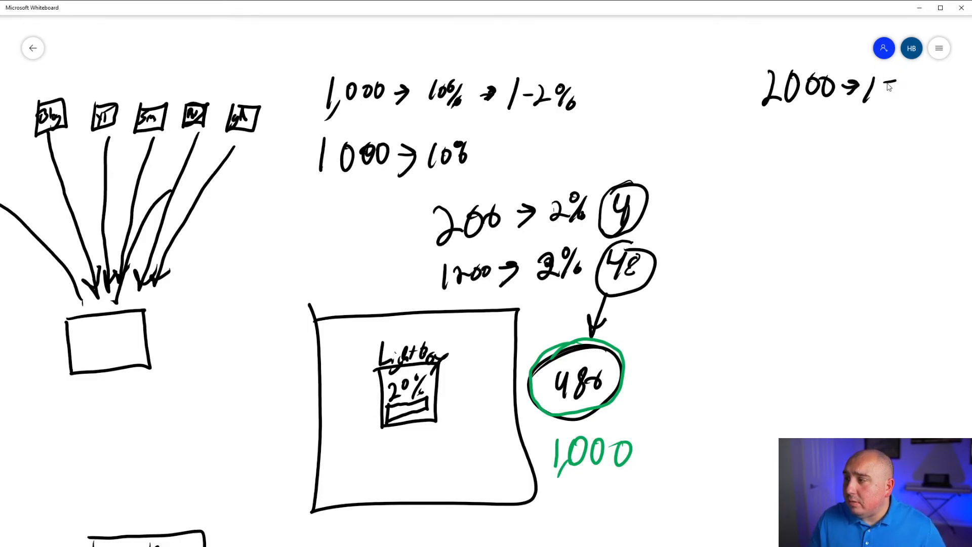
type("5")
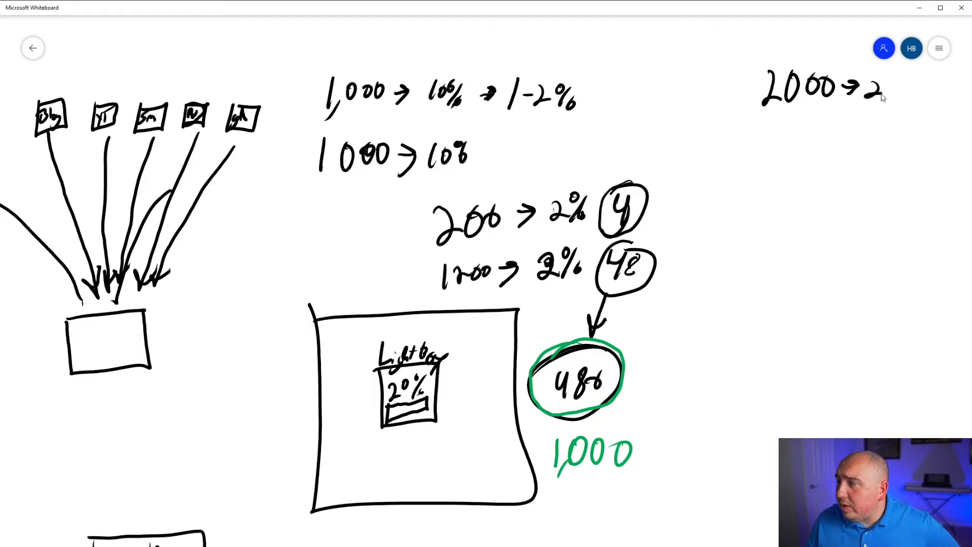
type("20%")
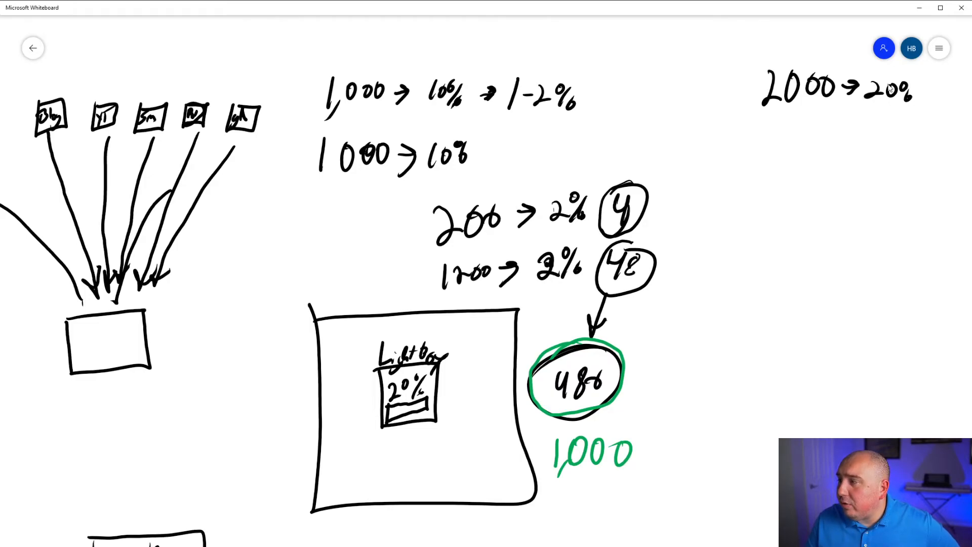
mouse_move(788, 81)
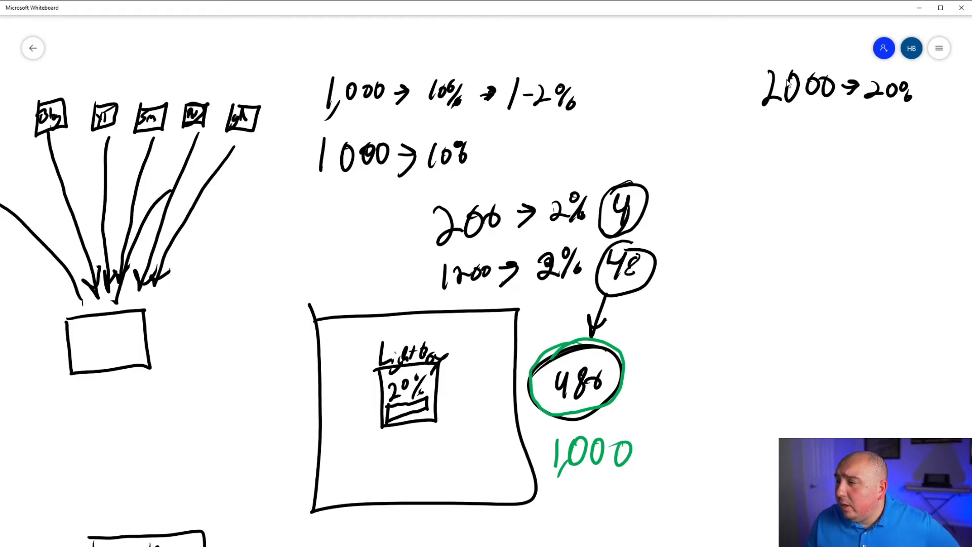
mouse_move(796, 178)
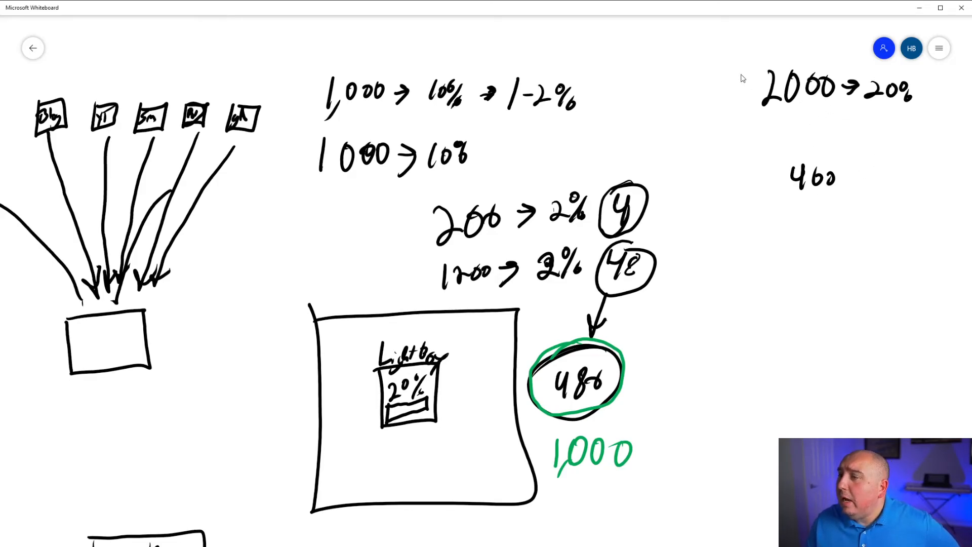
mouse_move(856, 177)
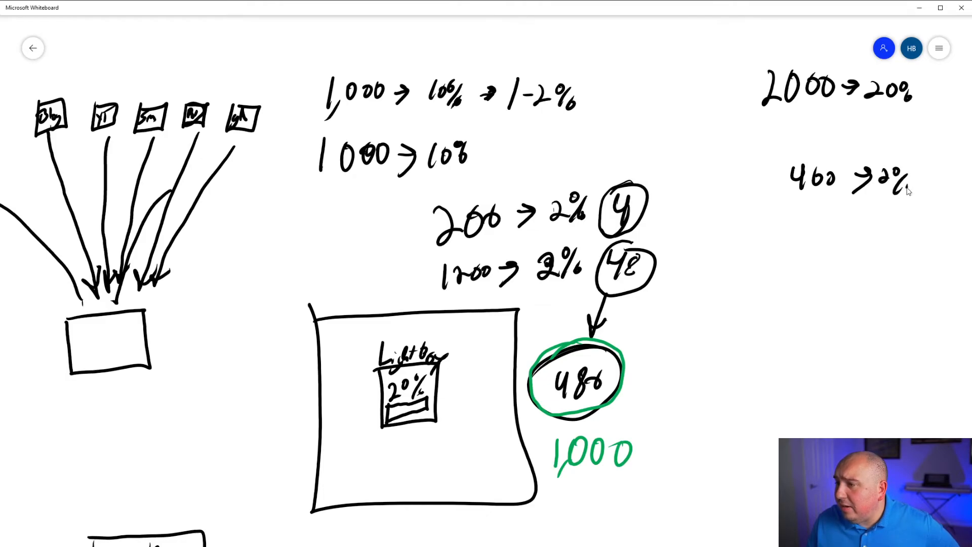
mouse_move(828, 131)
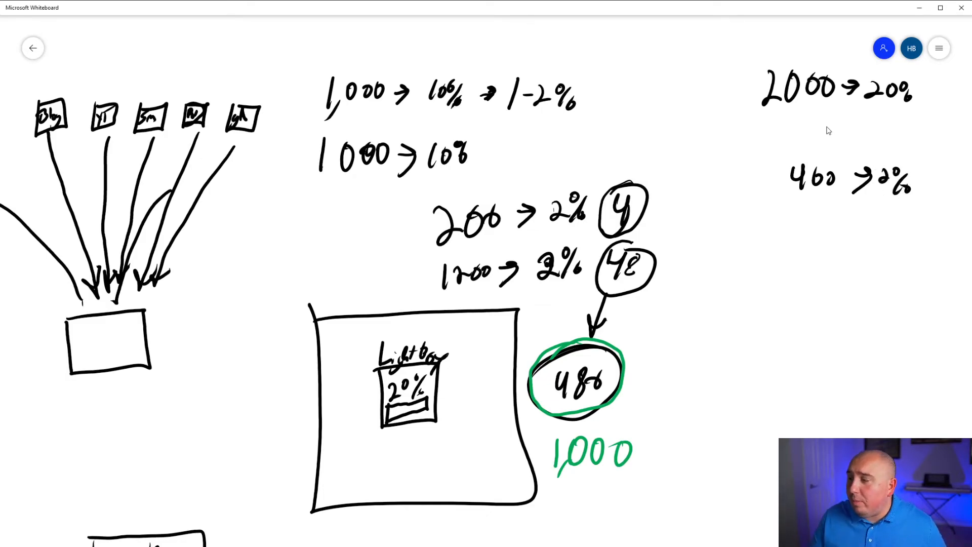
mouse_move(729, 164)
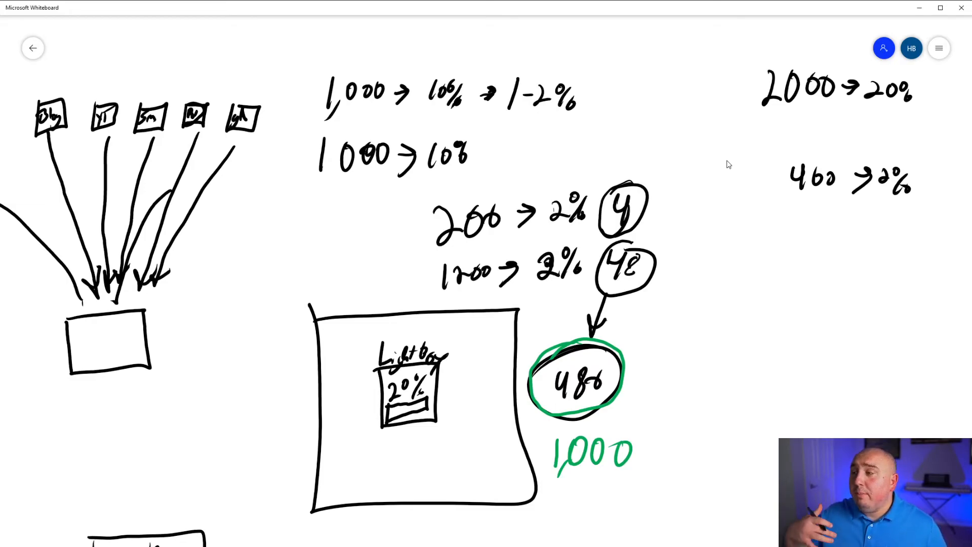
mouse_move(860, 320)
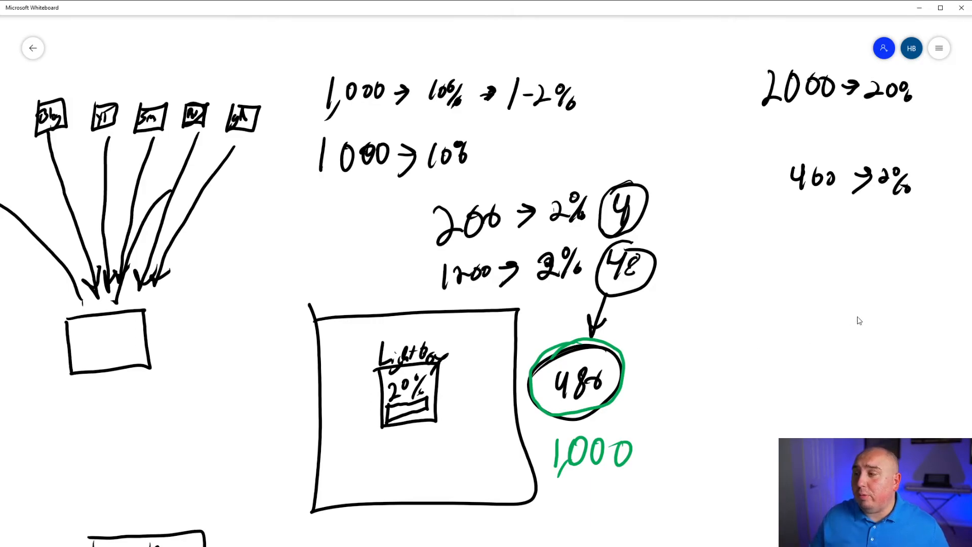
mouse_move(711, 162)
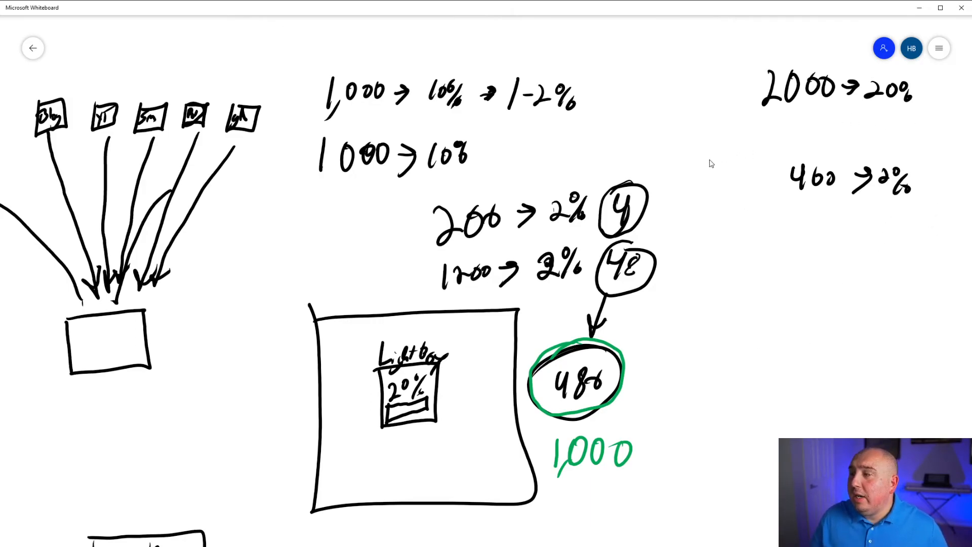
mouse_move(820, 177)
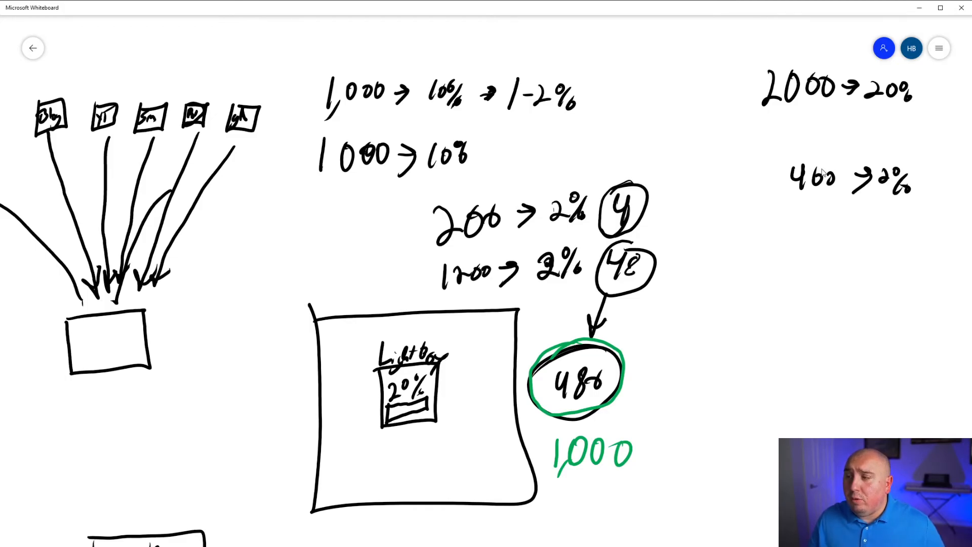
mouse_move(896, 170)
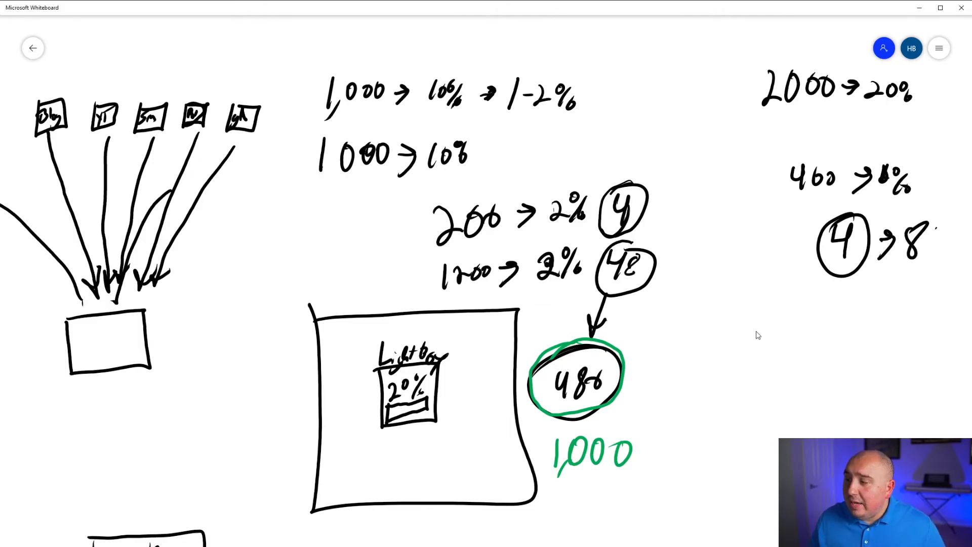
Write 40 in the next row of the right projection column.
left_click_drag(763, 328, 831, 335)
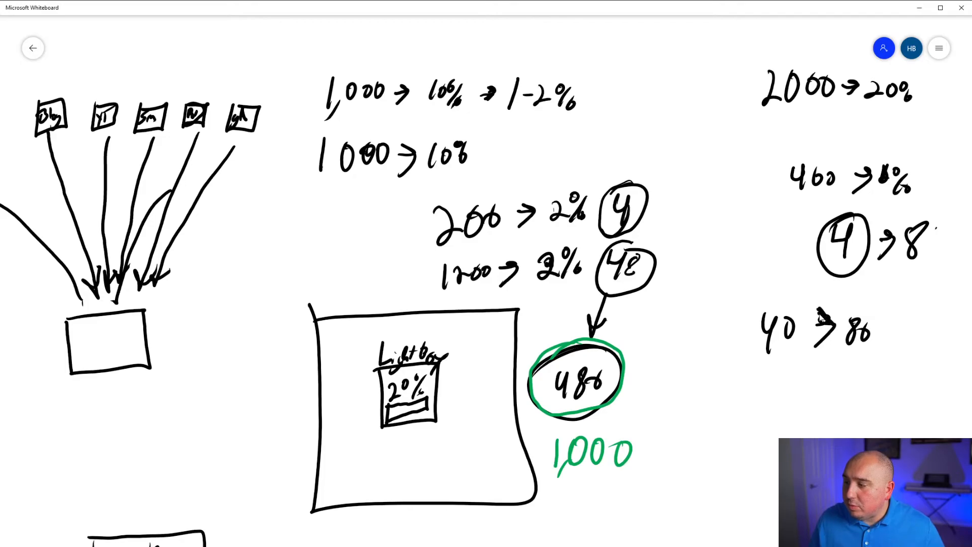
mouse_move(846, 381)
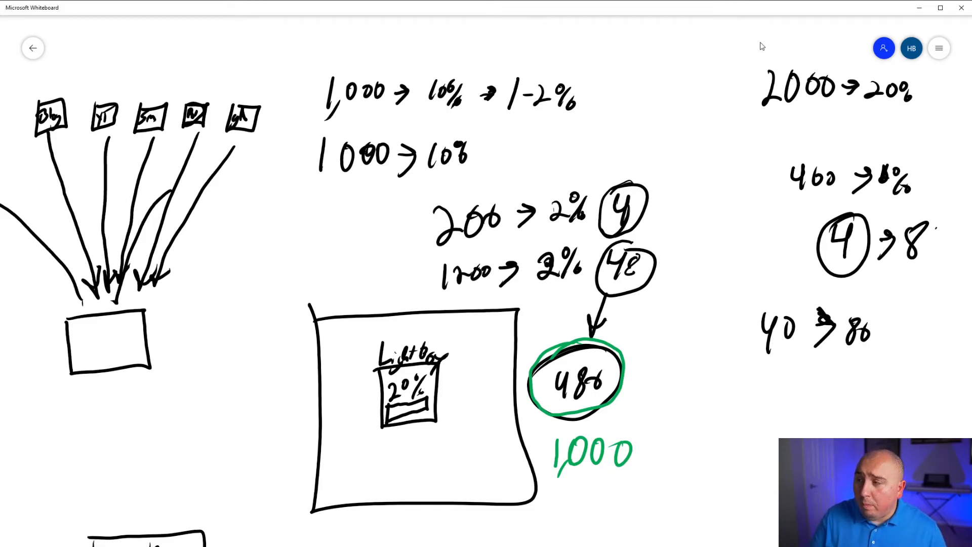
mouse_move(894, 60)
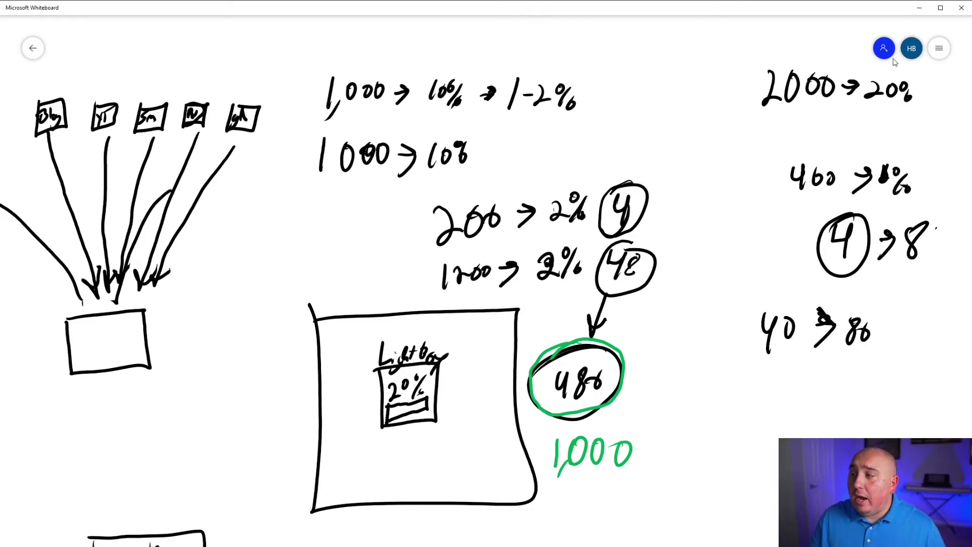
mouse_move(886, 98)
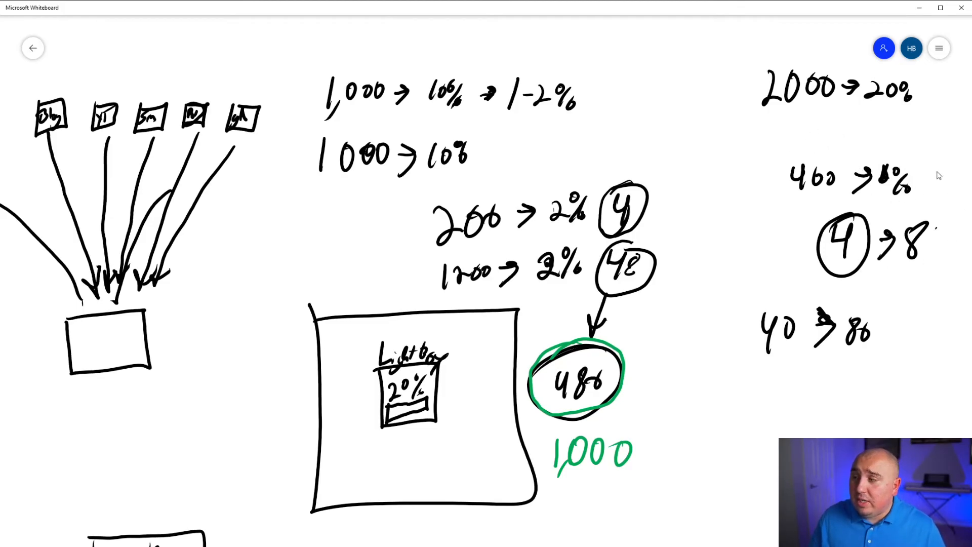
mouse_move(931, 279)
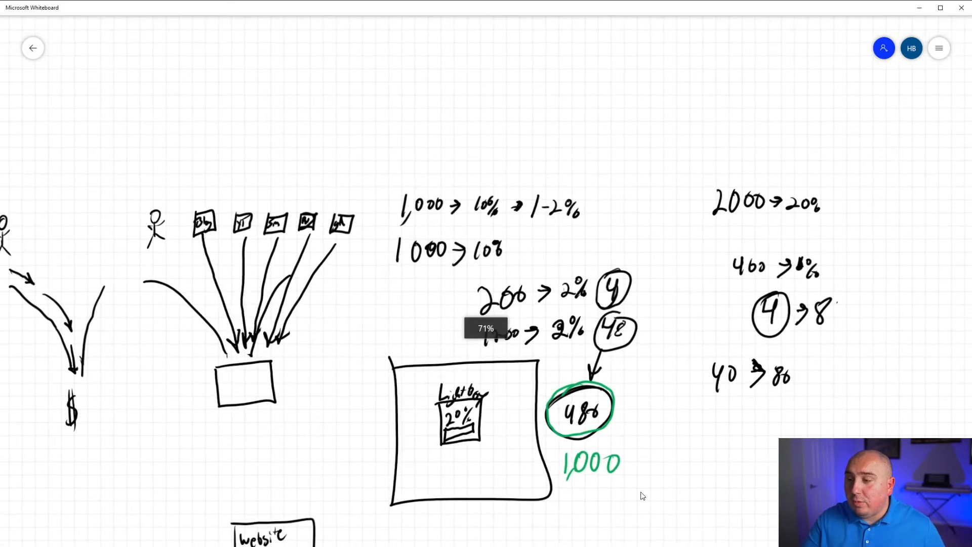
Zoom out to show the whole diagram: stick figures, funnel, website box and both math columns.
scroll("down", 3)
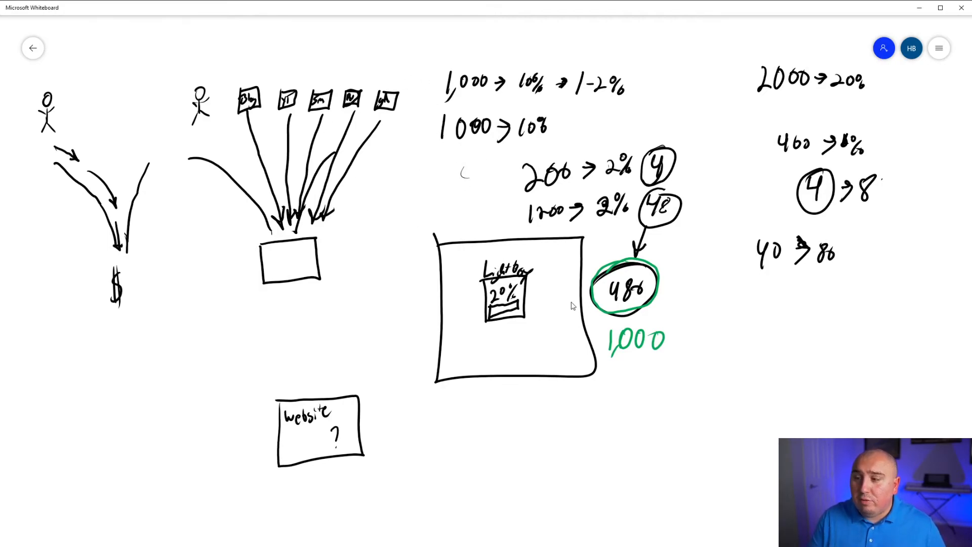
mouse_move(398, 164)
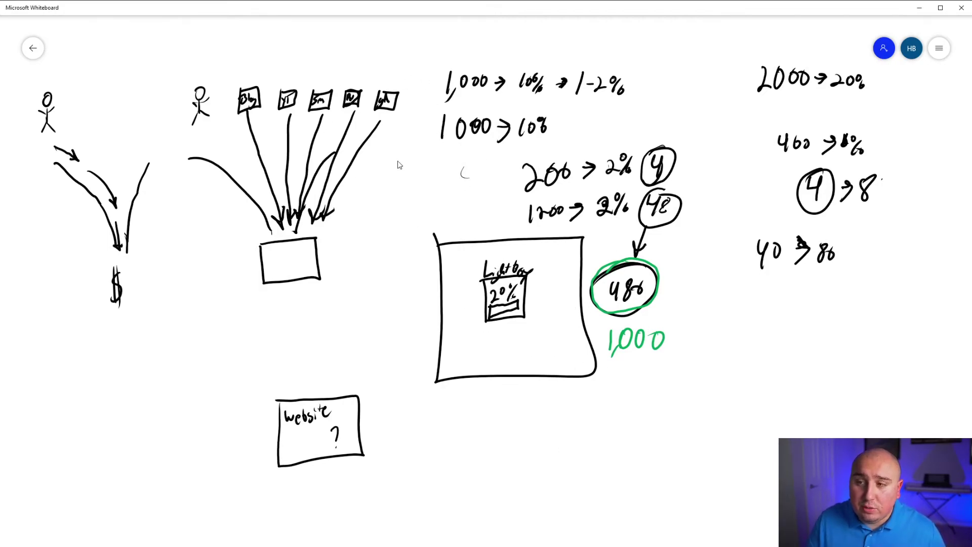
mouse_move(352, 79)
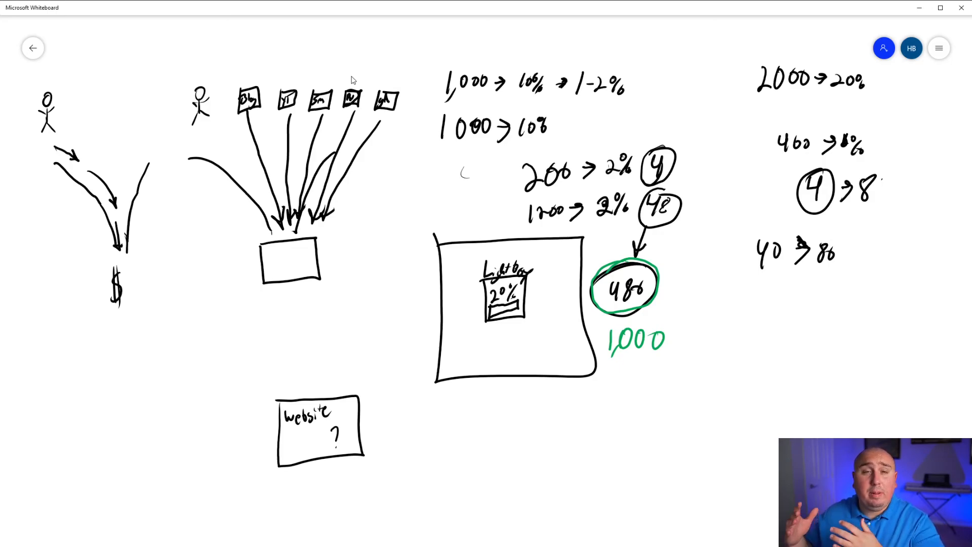
mouse_move(685, 243)
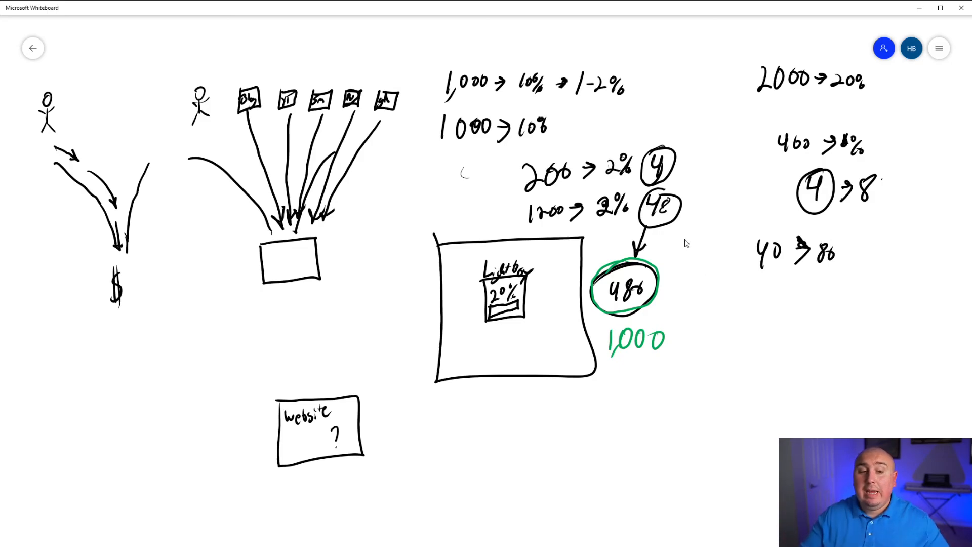